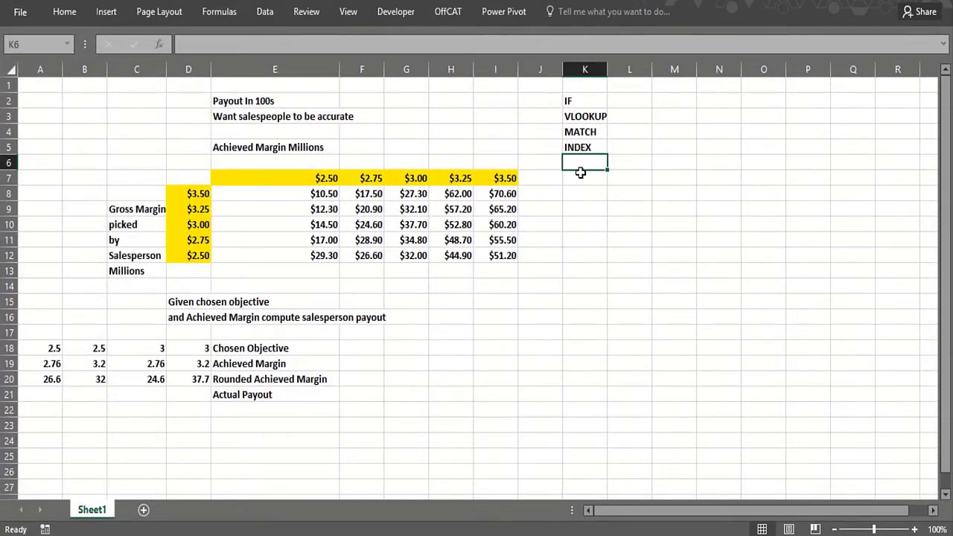
pyautogui.moveTo(480, 315)
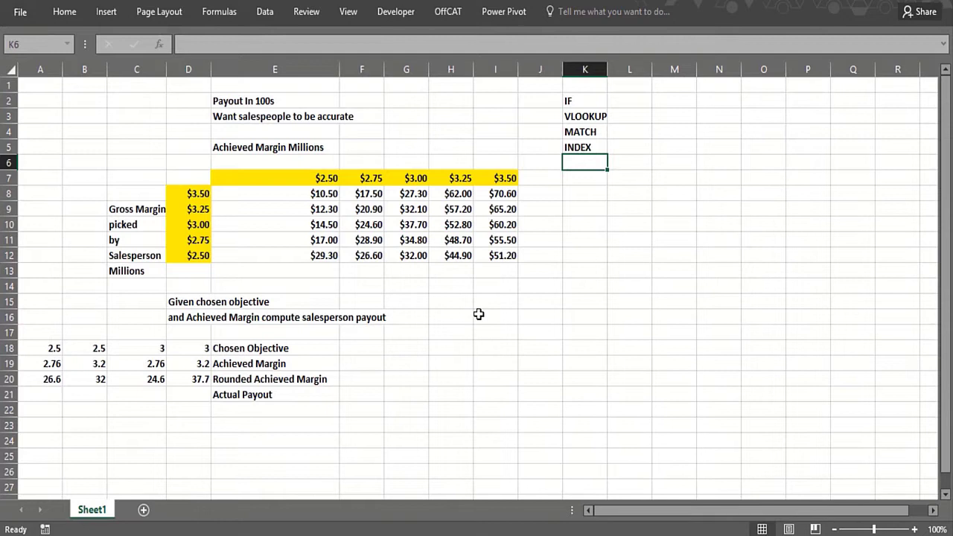
pyautogui.moveTo(467, 289)
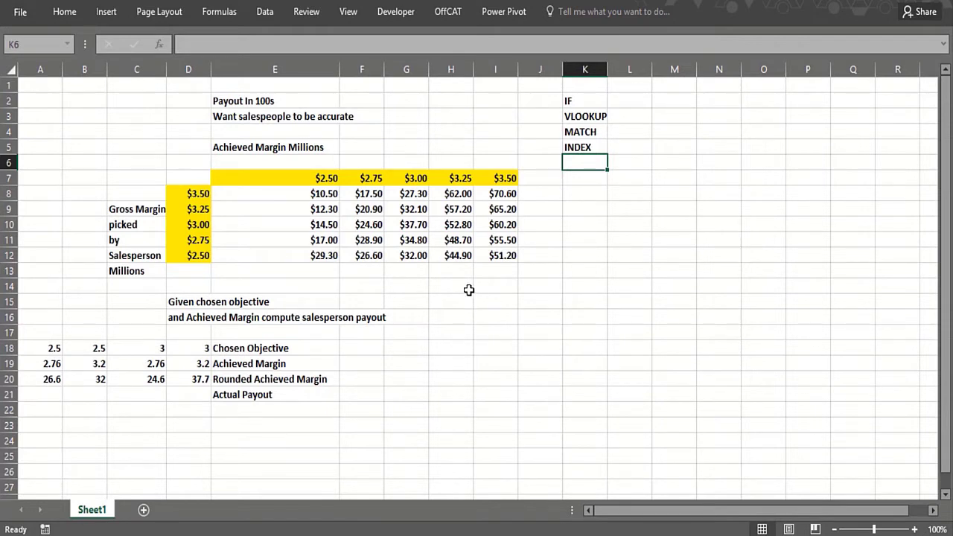
pyautogui.moveTo(464, 289)
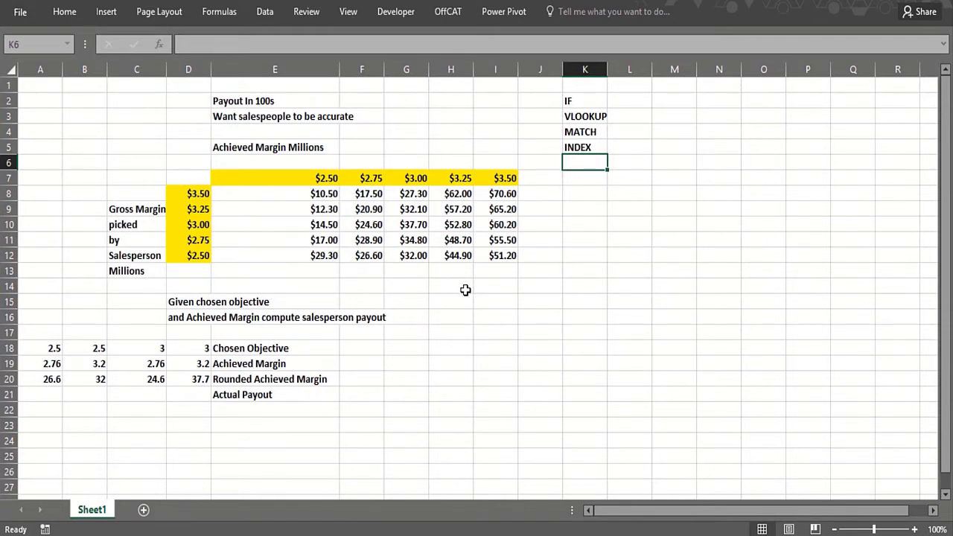
pyautogui.moveTo(286, 286)
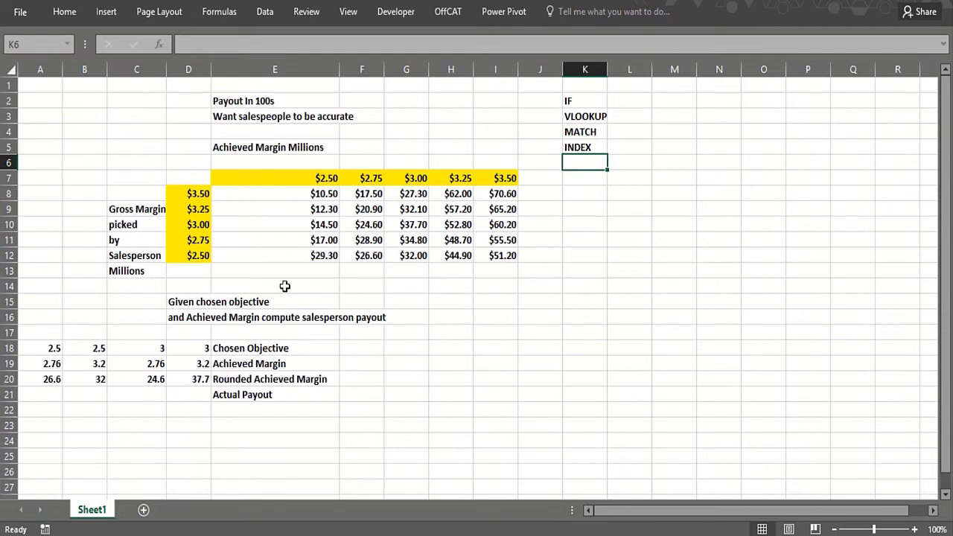
# Step: Review the $2.50 gross margin objective in D12 and its $29.30 payout in E12
pyautogui.click(274, 271)
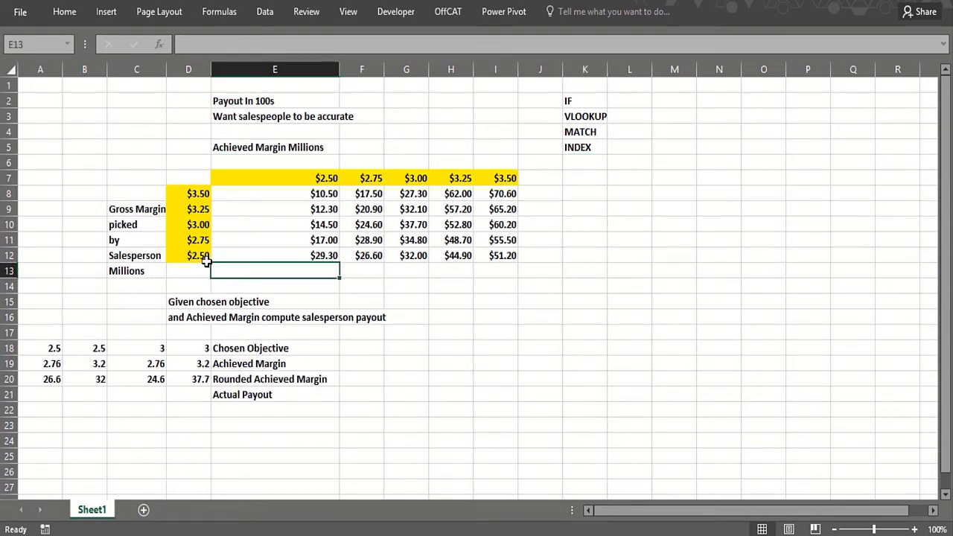
pyautogui.click(188, 255)
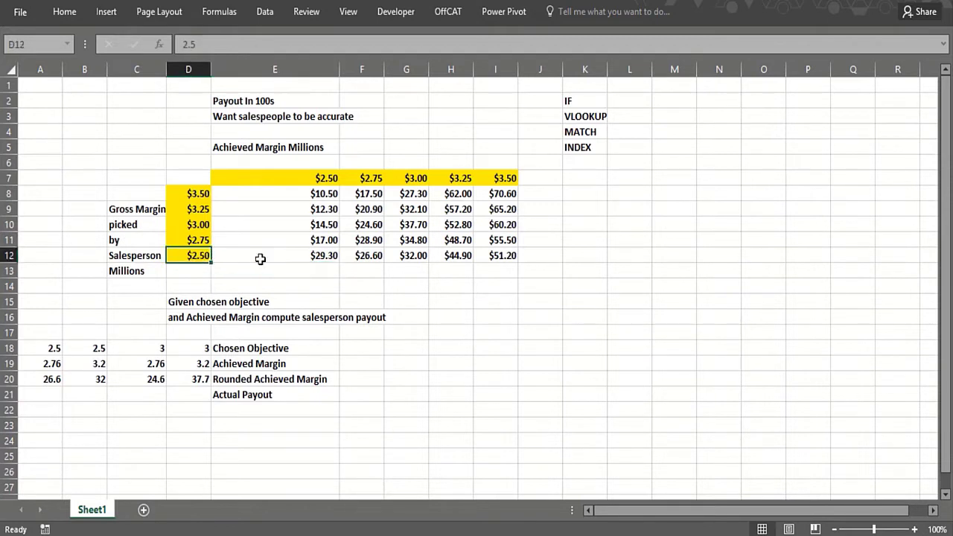
pyautogui.click(274, 256)
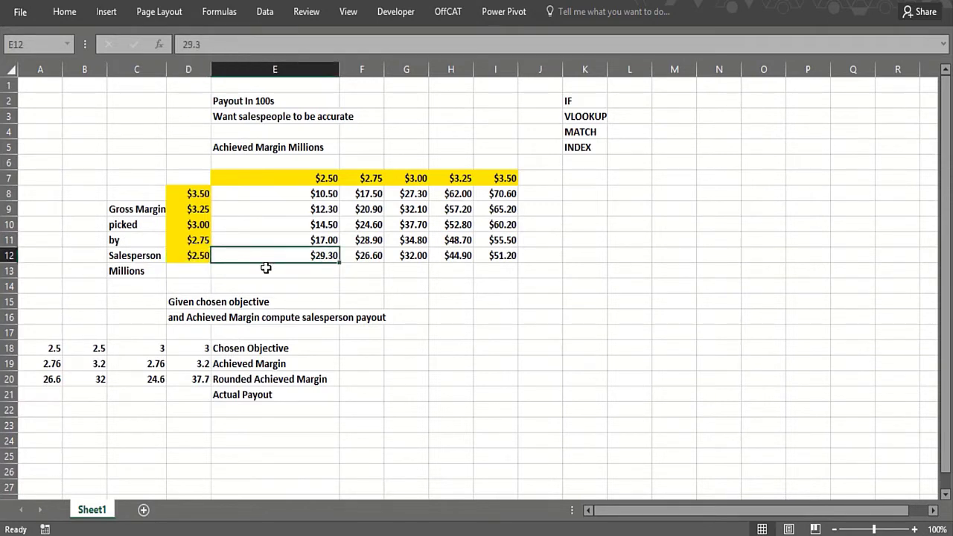
pyautogui.moveTo(265, 274)
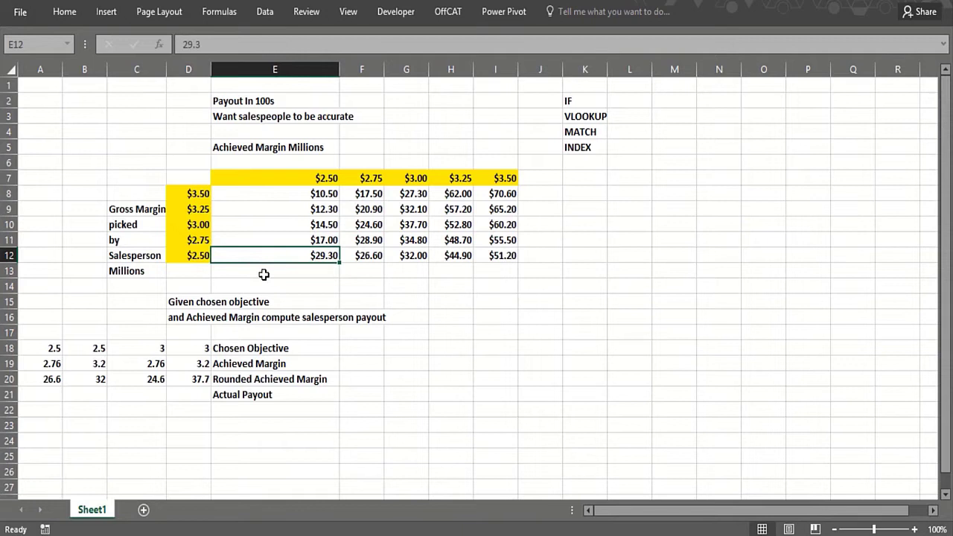
pyautogui.click(274, 271)
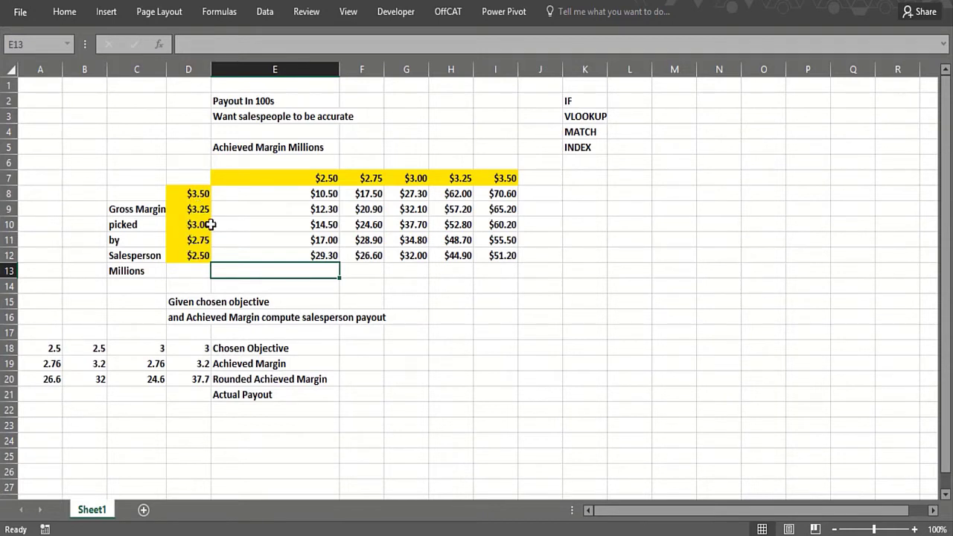
pyautogui.moveTo(307, 172)
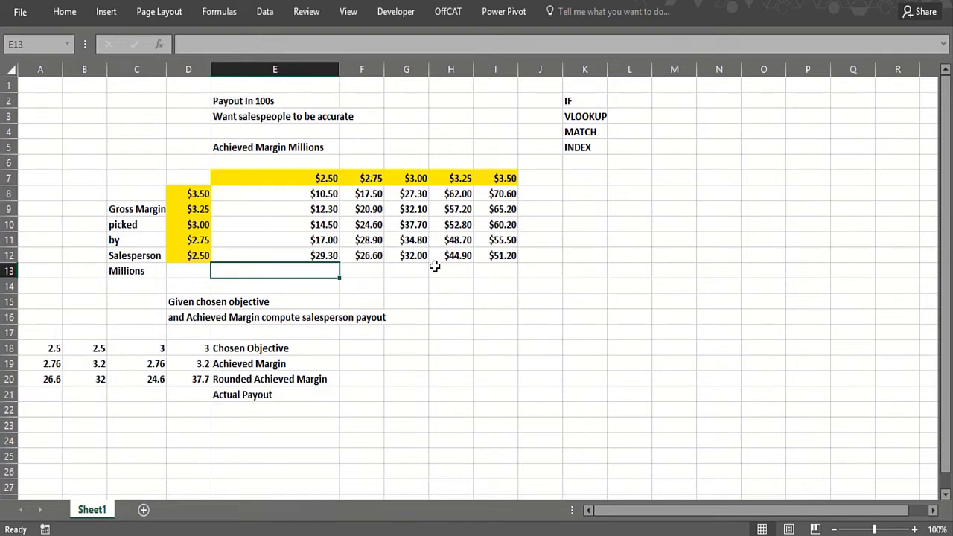
pyautogui.click(274, 255)
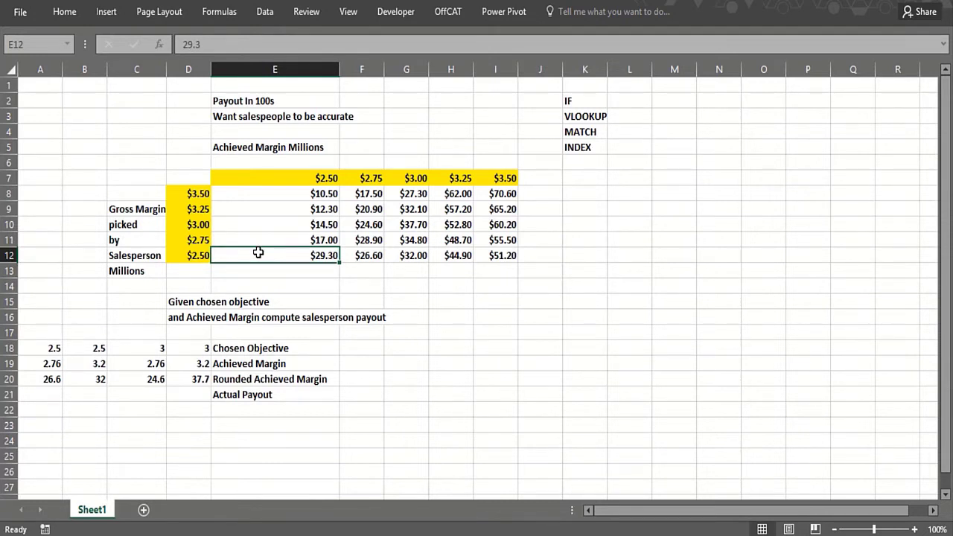
pyautogui.moveTo(205, 256)
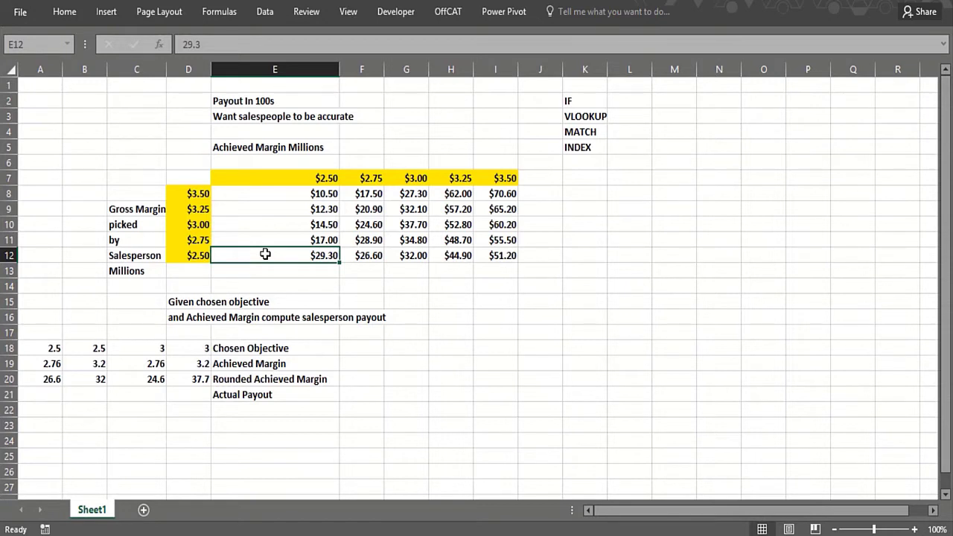
pyautogui.moveTo(325, 265)
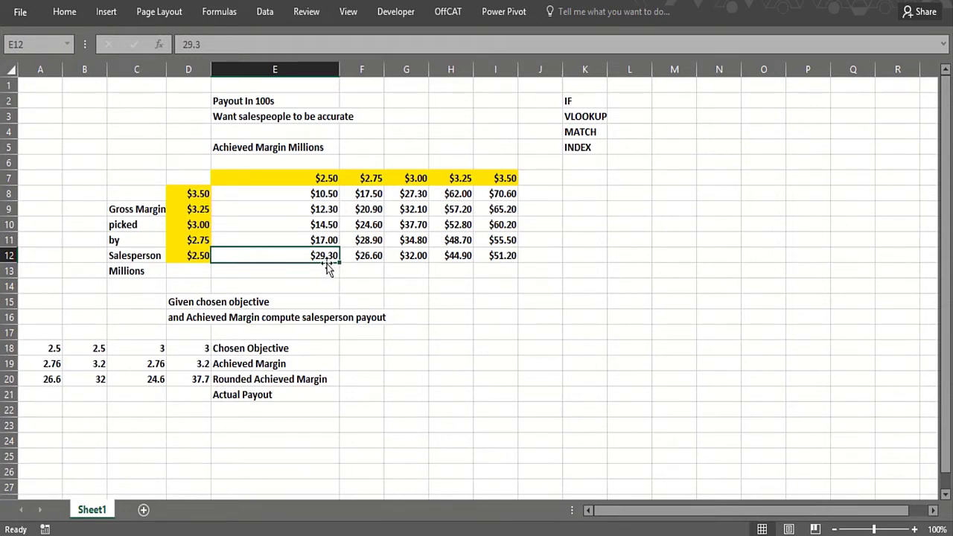
# Step: Review the $3.50 objective's $10.50 and $70.60 payouts and the $51.20 payout in I12
pyautogui.click(188, 194)
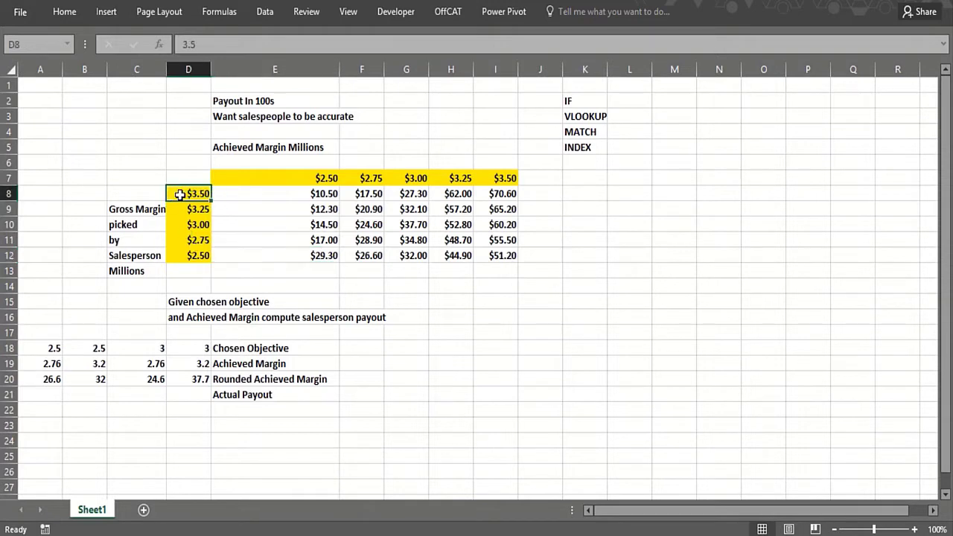
pyautogui.moveTo(295, 204)
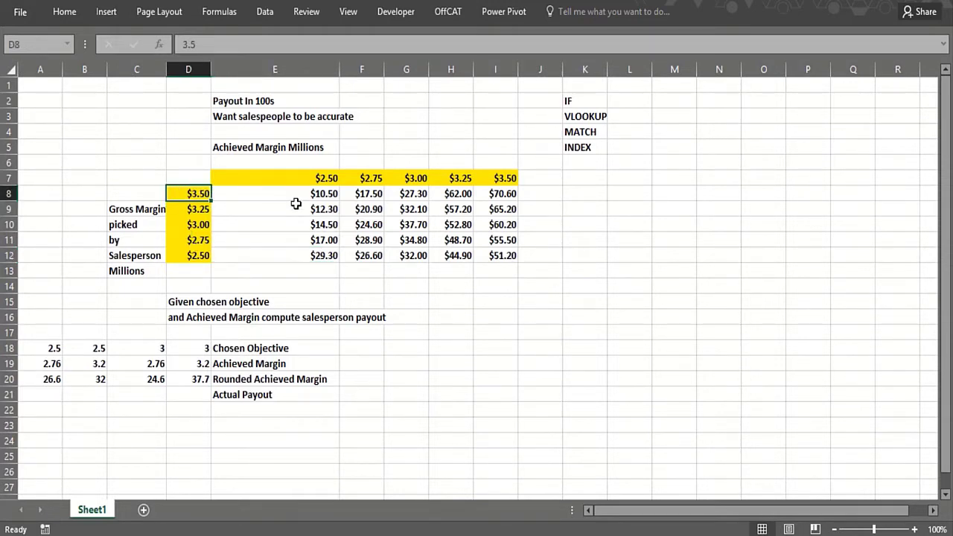
pyautogui.click(273, 193)
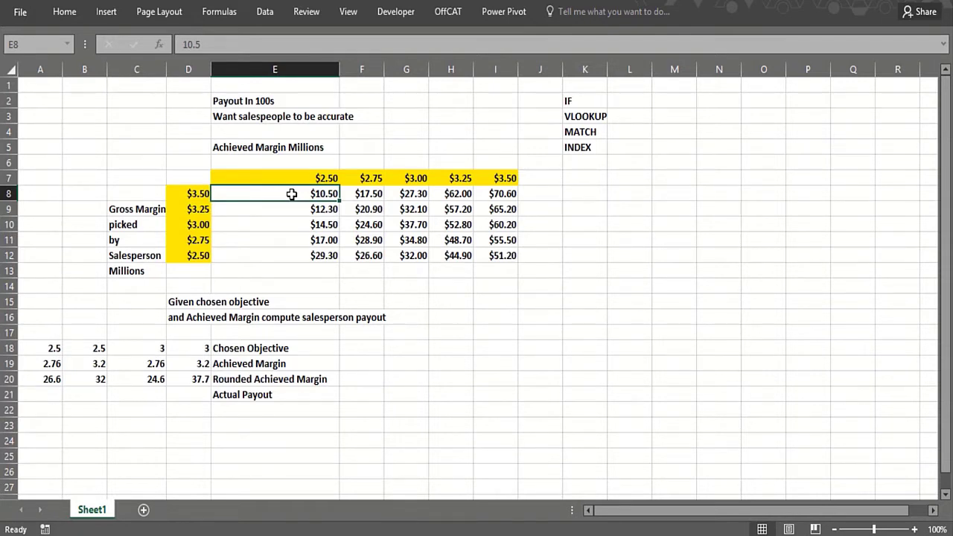
pyautogui.click(274, 223)
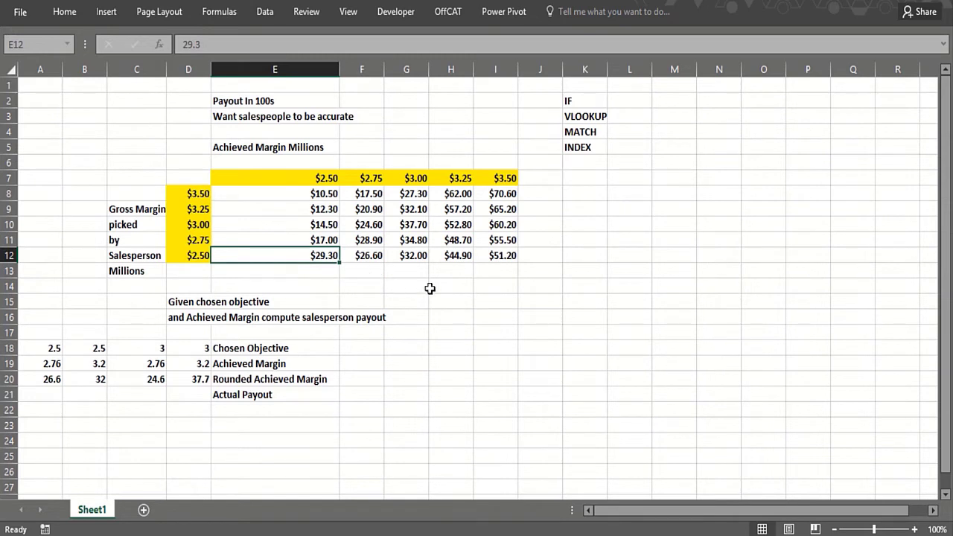
pyautogui.click(198, 255)
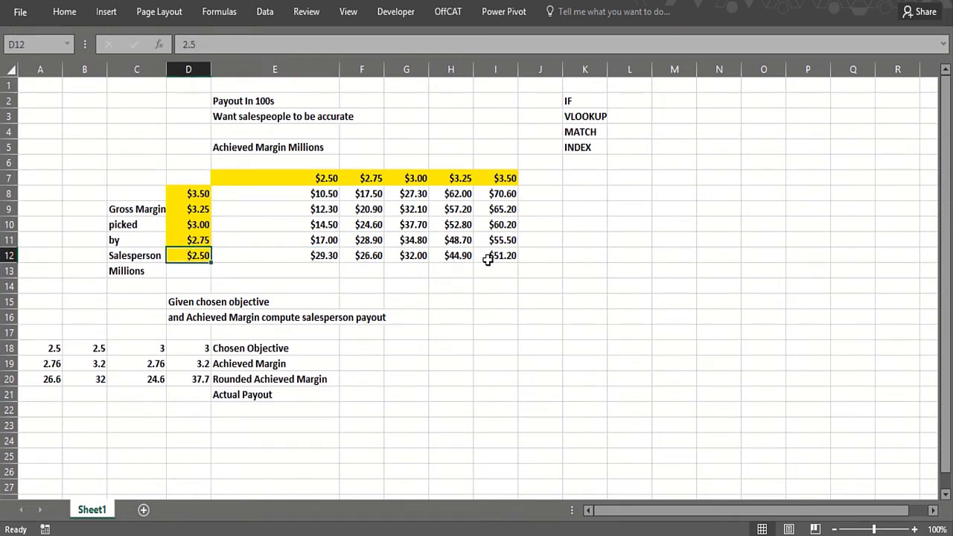
pyautogui.click(495, 256)
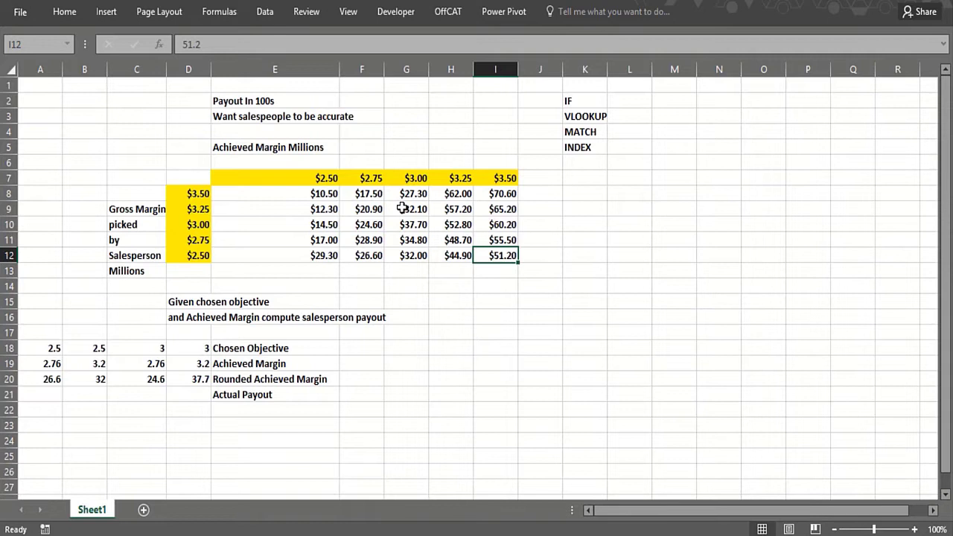
pyautogui.click(494, 194)
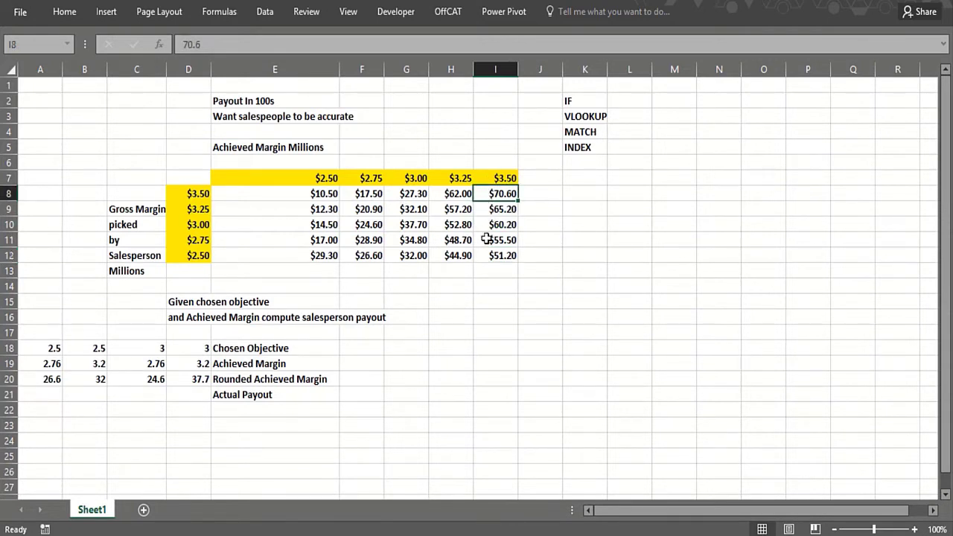
pyautogui.click(494, 271)
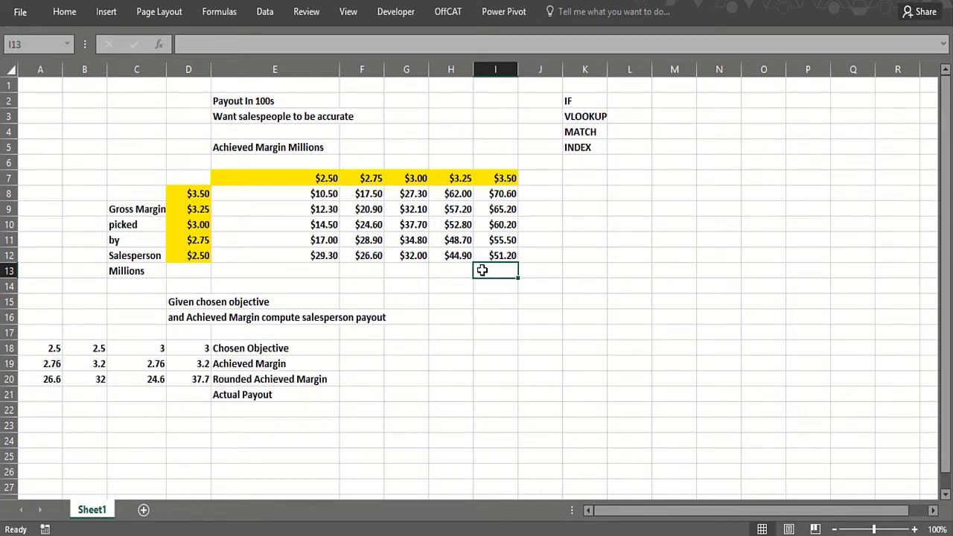
pyautogui.moveTo(30, 366)
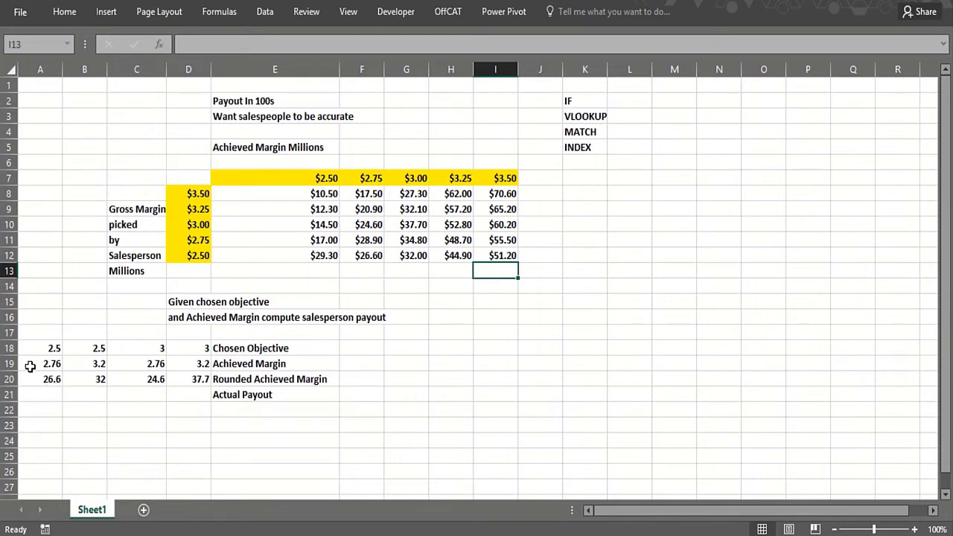
# Step: Enter the Chosen Objective value 3 in F18
pyautogui.click(360, 349)
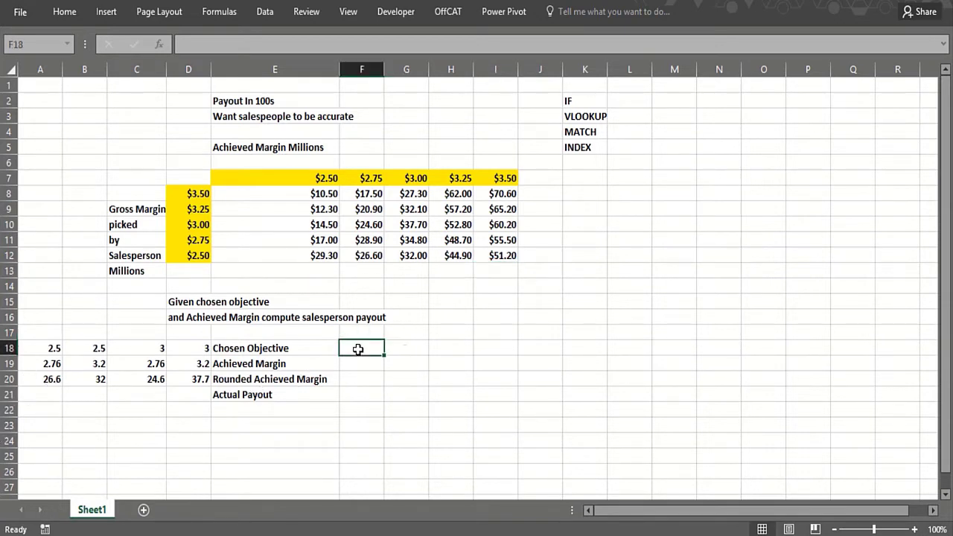
pyautogui.write('33')
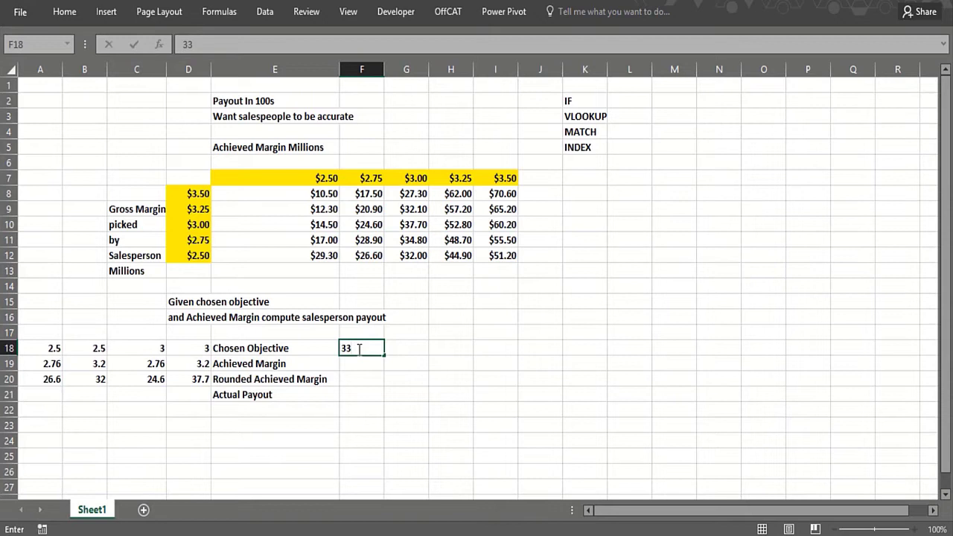
pyautogui.press('enter')
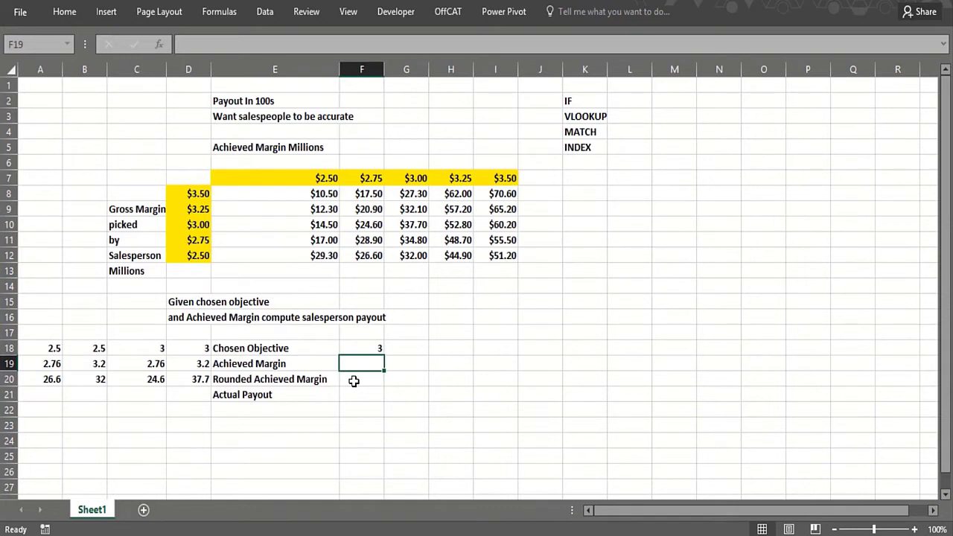
pyautogui.moveTo(302, 178)
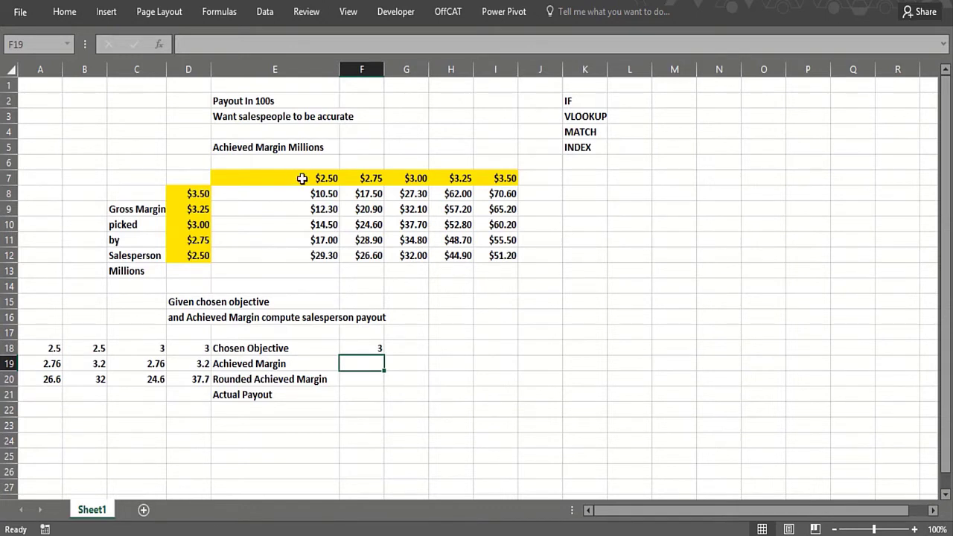
pyautogui.moveTo(372, 175)
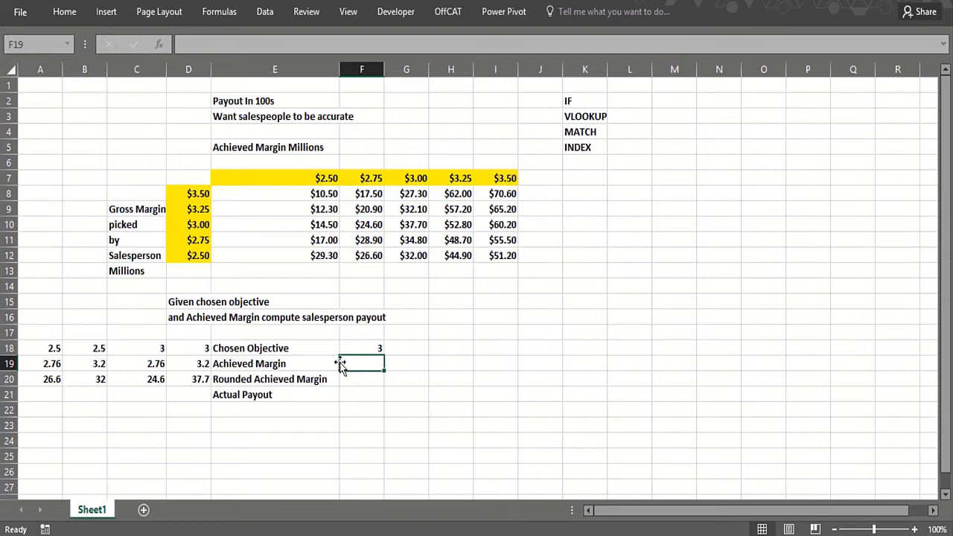
pyautogui.moveTo(337, 393)
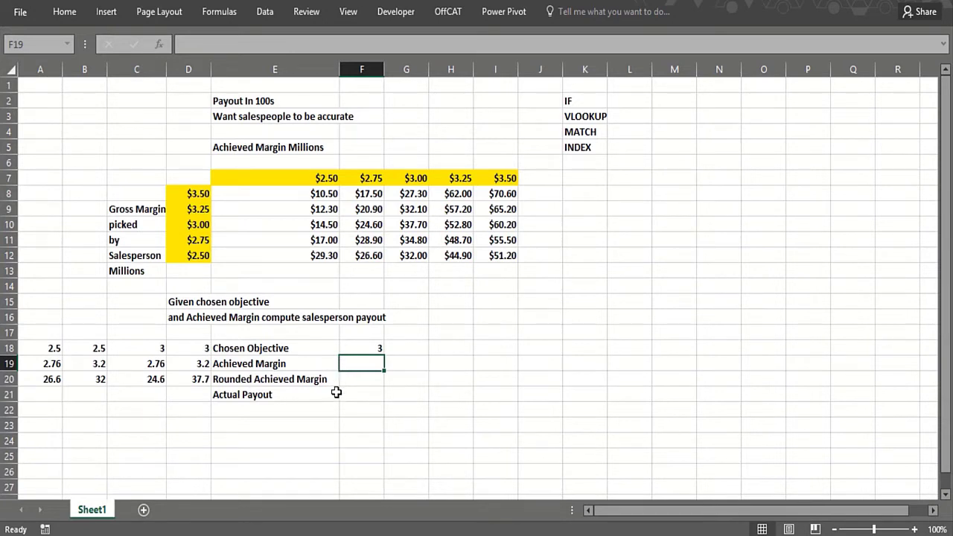
pyautogui.moveTo(256, 194)
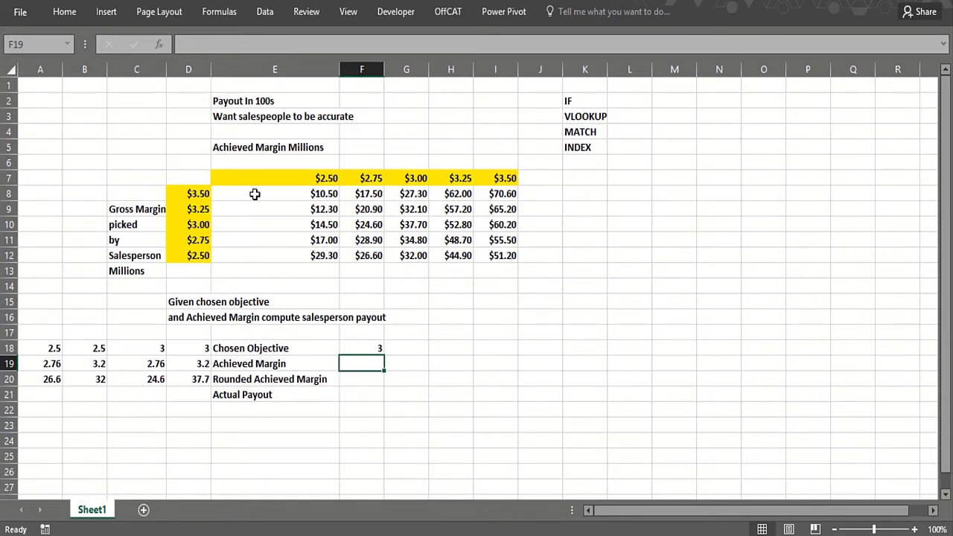
pyautogui.moveTo(548, 116)
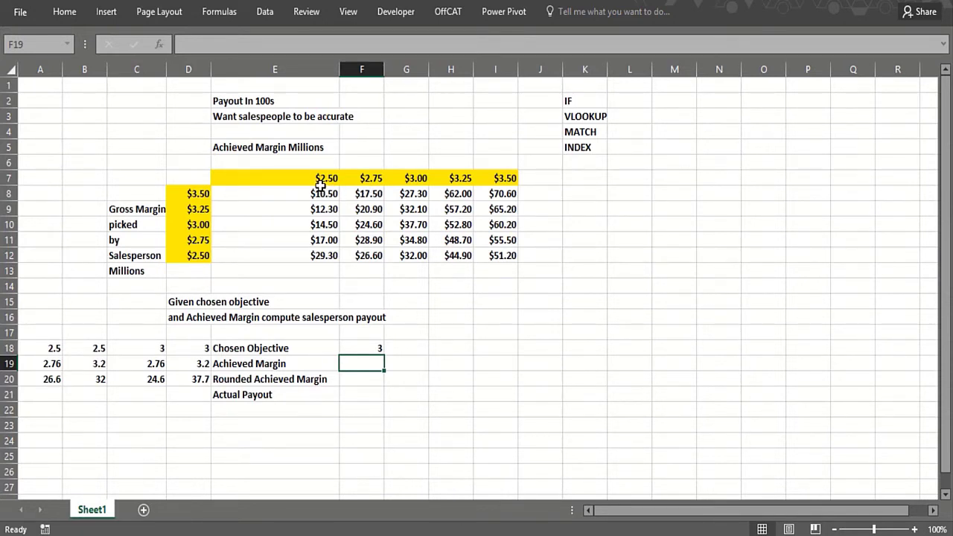
pyautogui.moveTo(618, 175)
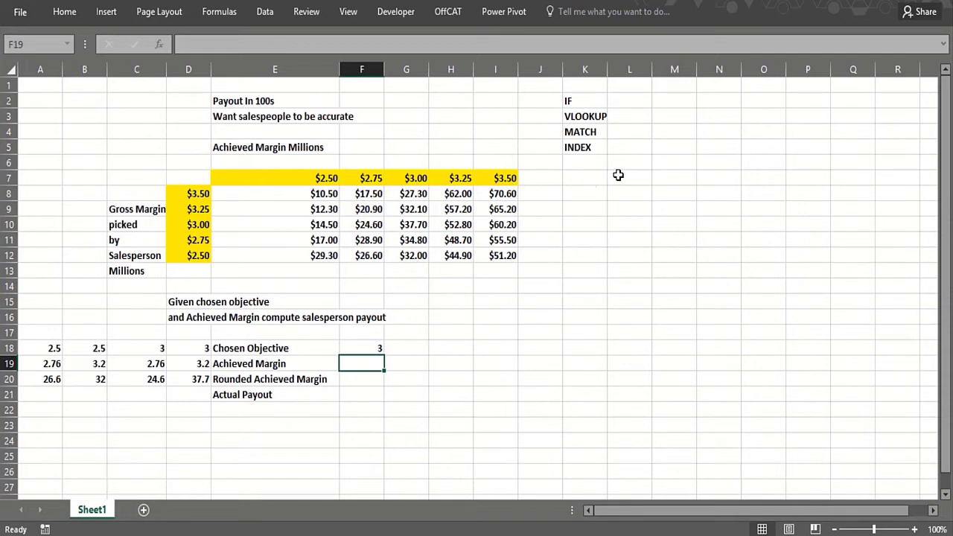
pyautogui.click(628, 162)
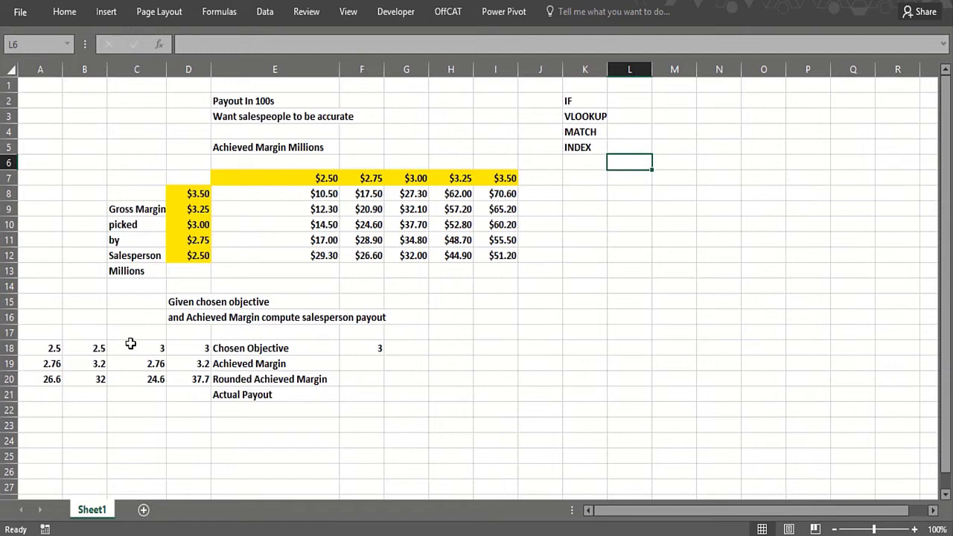
# Step: Check the objective and achieved margin labels against the payout at margin 3.00
pyautogui.click(187, 348)
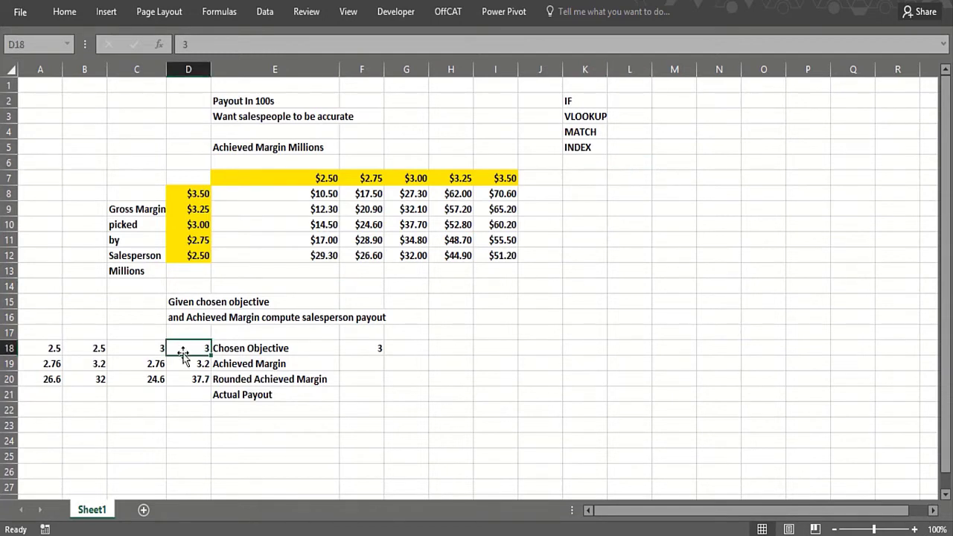
pyautogui.click(188, 363)
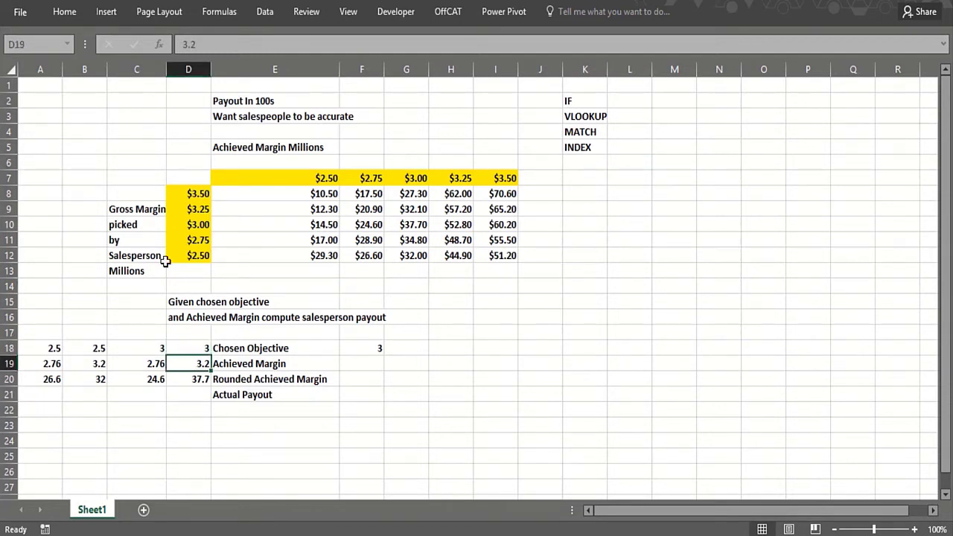
pyautogui.moveTo(393, 225)
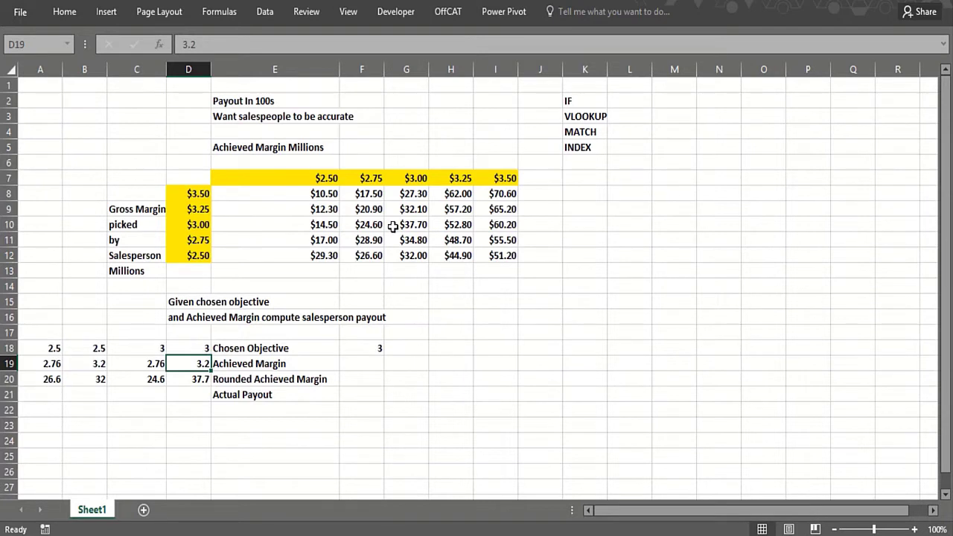
pyautogui.click(404, 223)
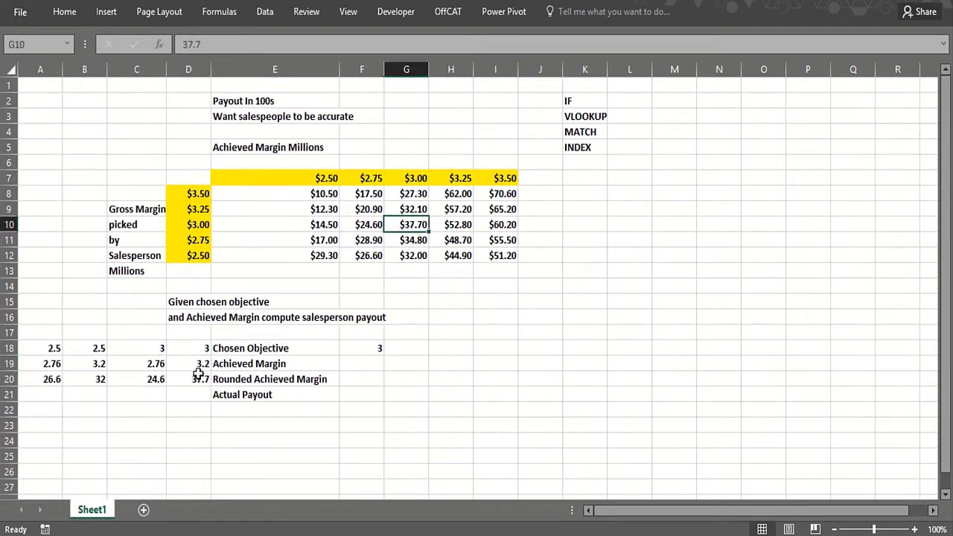
pyautogui.click(137, 348)
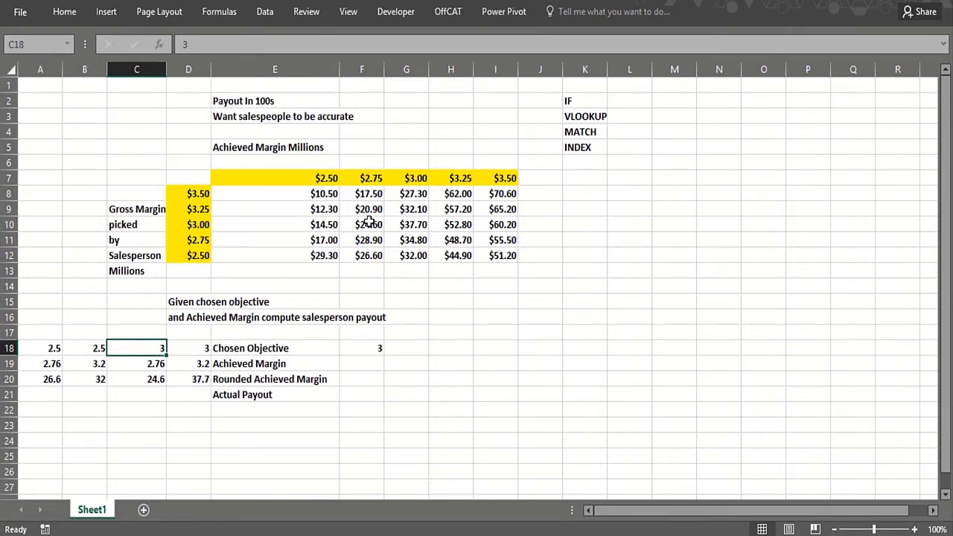
pyautogui.moveTo(365, 224)
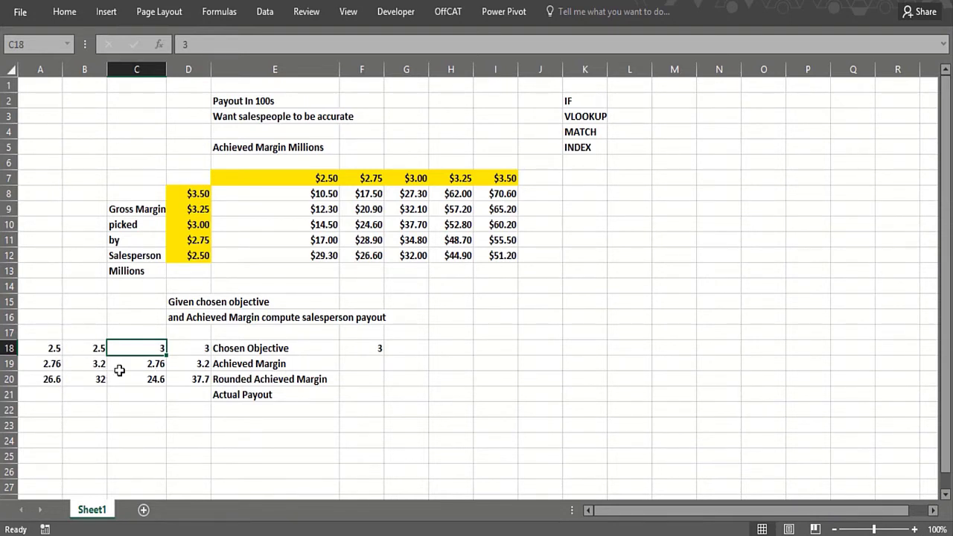
# Step: Review the objective, achieved margin and rounded margin entries in columns B to D
pyautogui.click(188, 363)
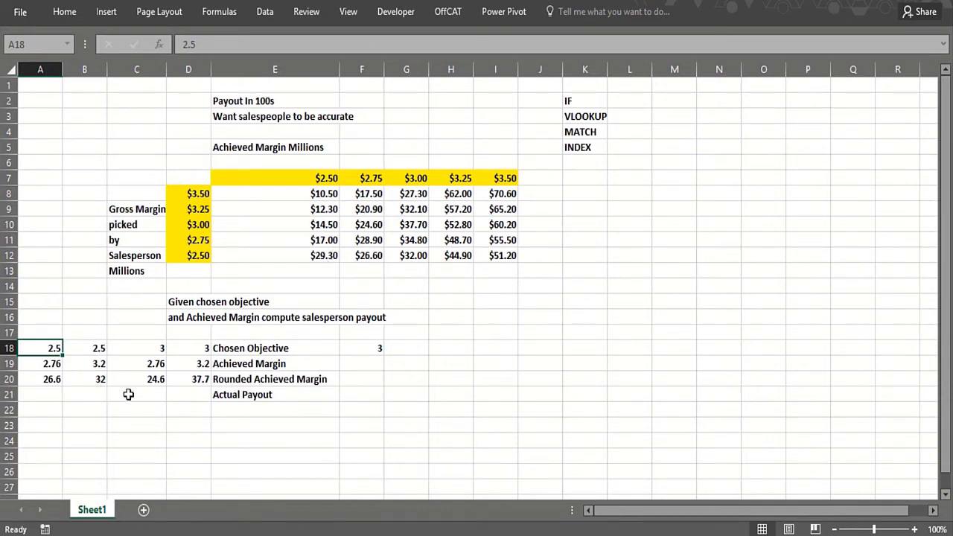
pyautogui.click(137, 379)
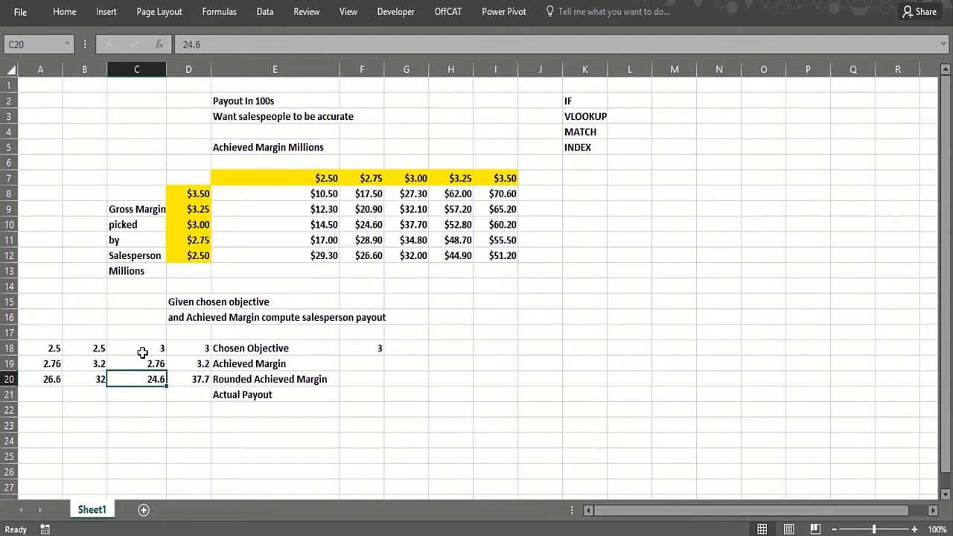
pyautogui.click(84, 363)
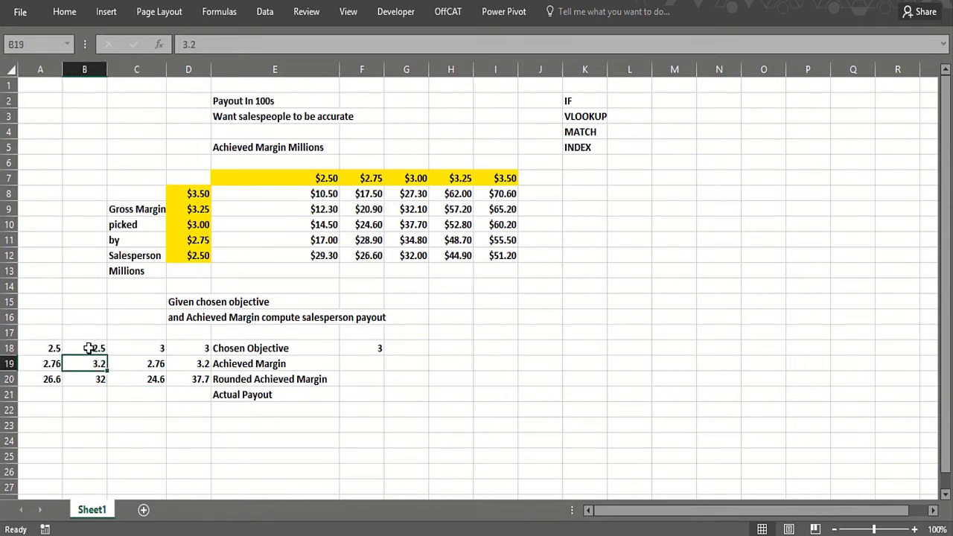
pyautogui.click(83, 348)
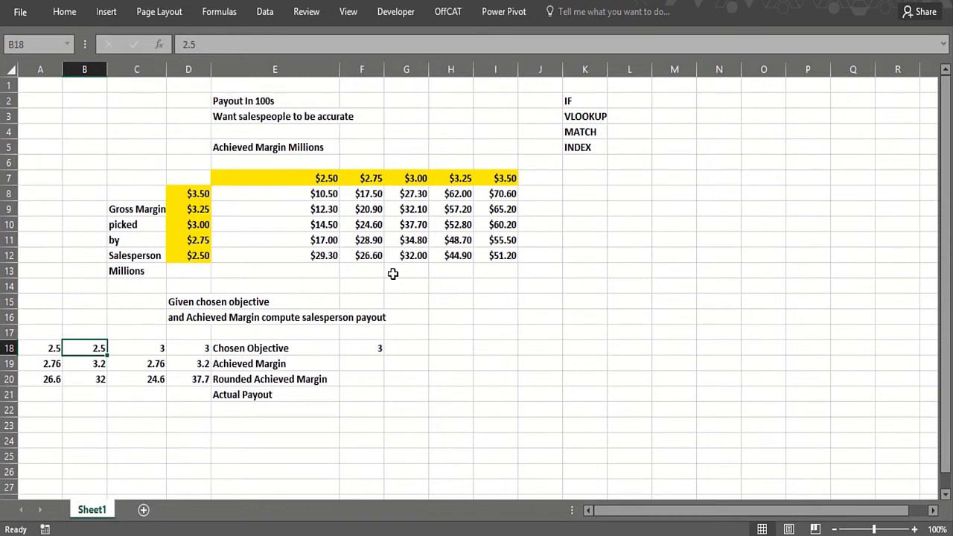
pyautogui.click(83, 380)
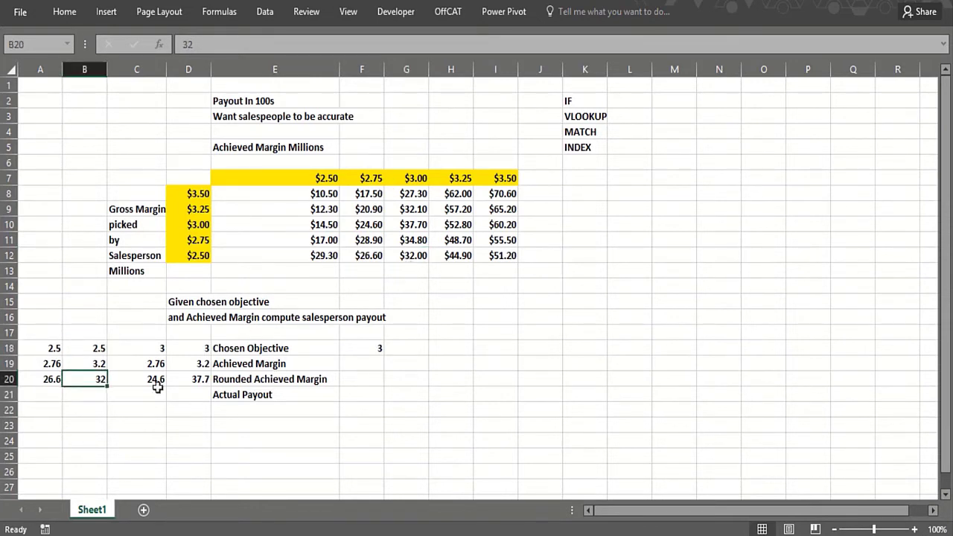
pyautogui.click(188, 349)
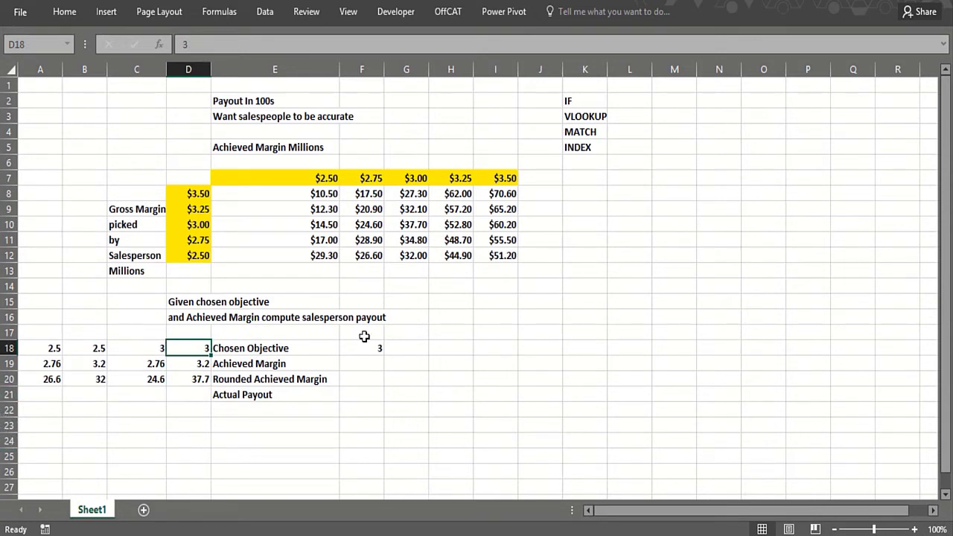
# Step: Enter Achieved Margin 3.2 in F19 and start a margin breakpoint list in column K
pyautogui.click(362, 363)
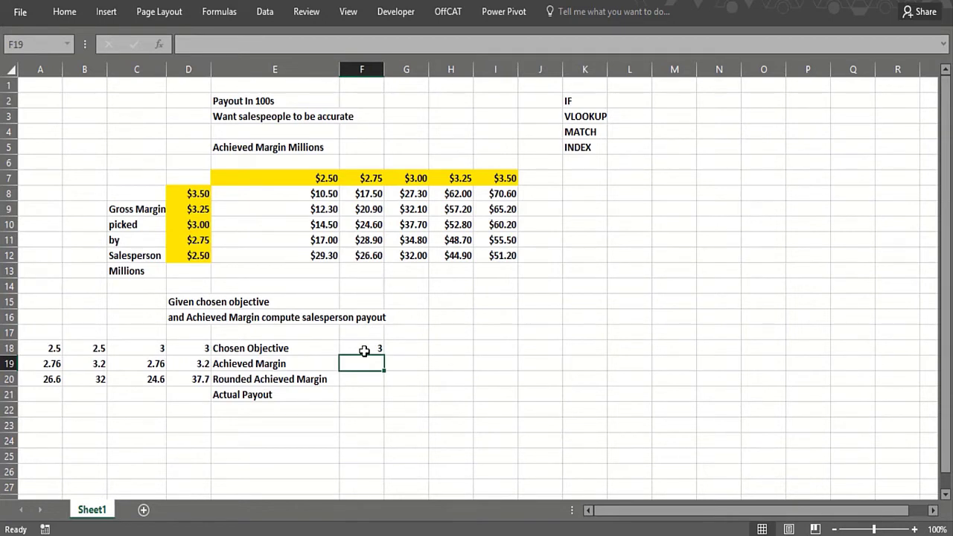
pyautogui.write('3.2')
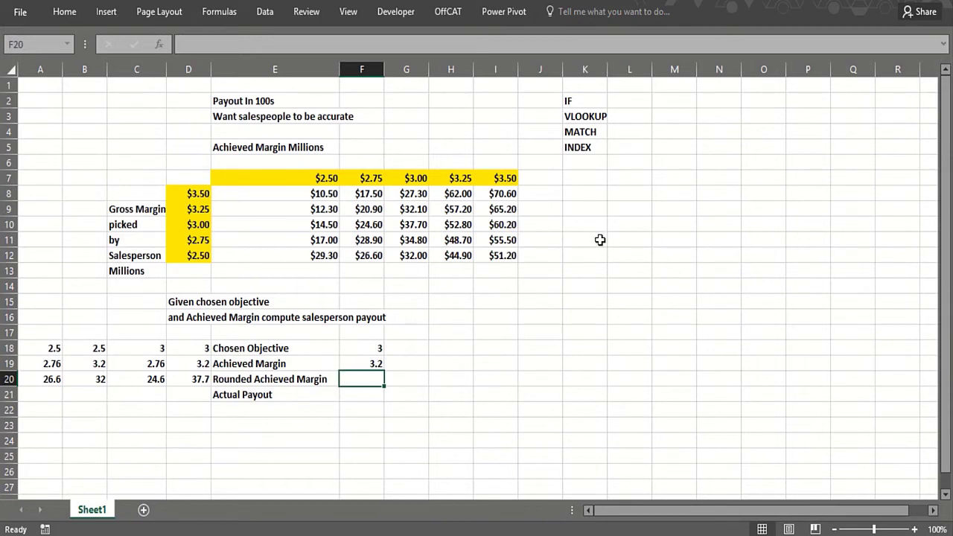
pyautogui.click(584, 177)
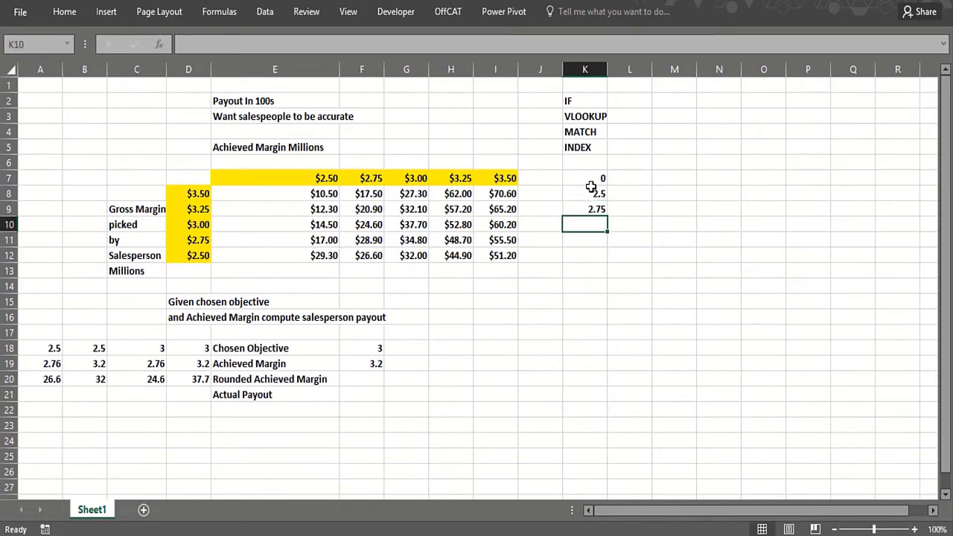
# Step: Build the ACTUAL/ROUNDED helper columns listing 0, 2.5, 2.75, 3, 3.25, 3.5 in rows 7-12
pyautogui.moveTo(584, 178); pyautogui.dragTo(583, 194)
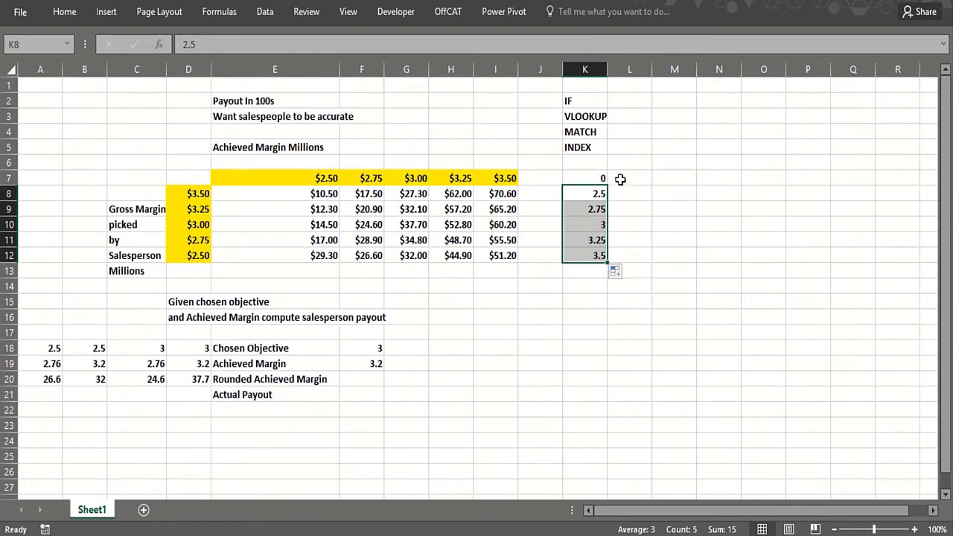
pyautogui.click(628, 179)
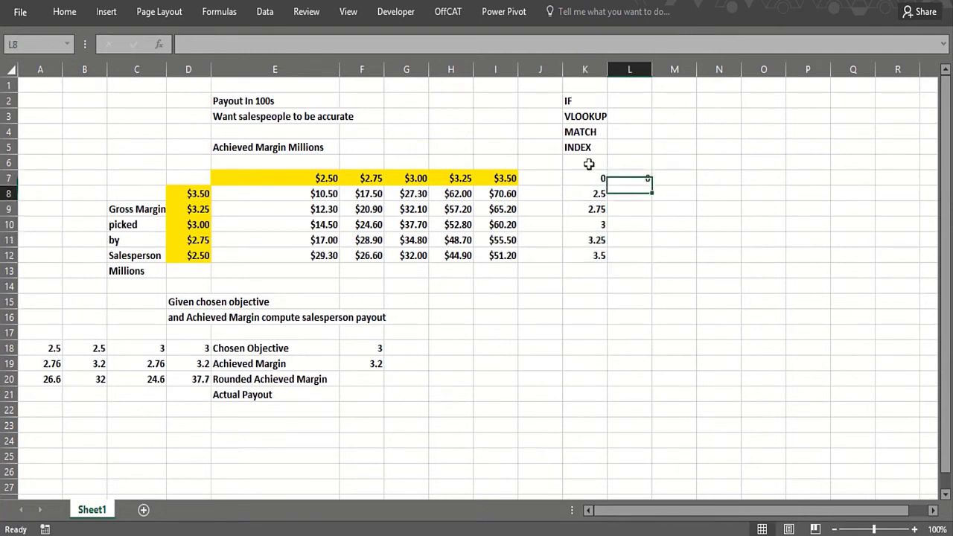
pyautogui.write('ACTUAL')
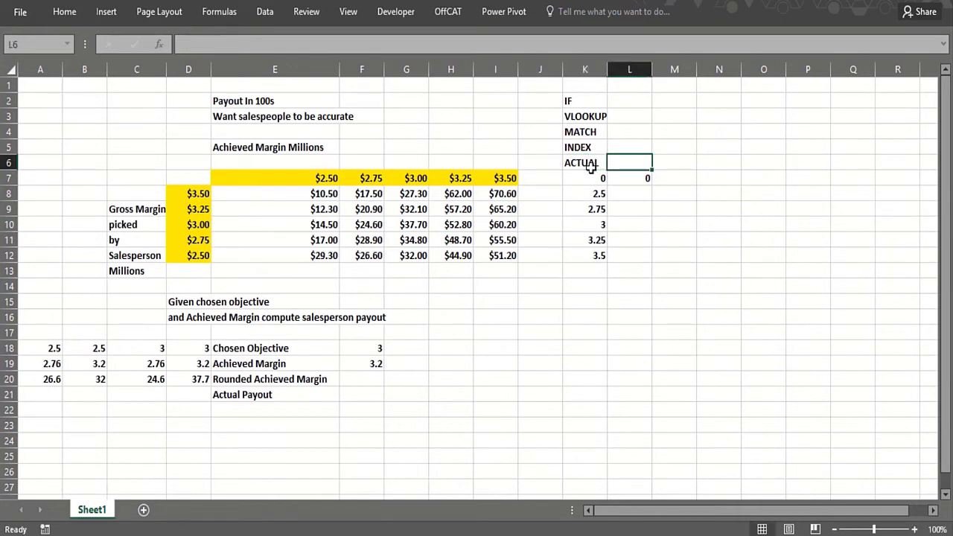
pyautogui.write('ROUNDED')
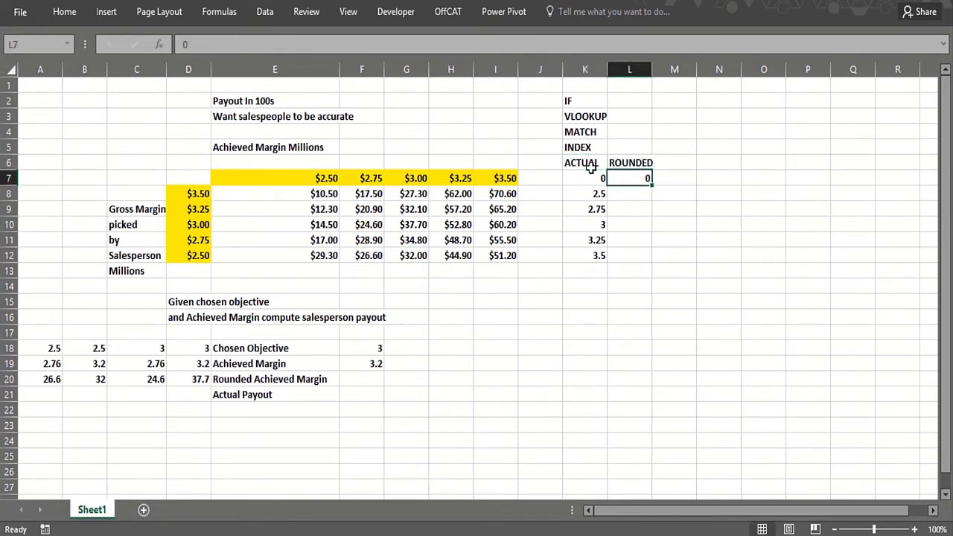
pyautogui.write('2.5')
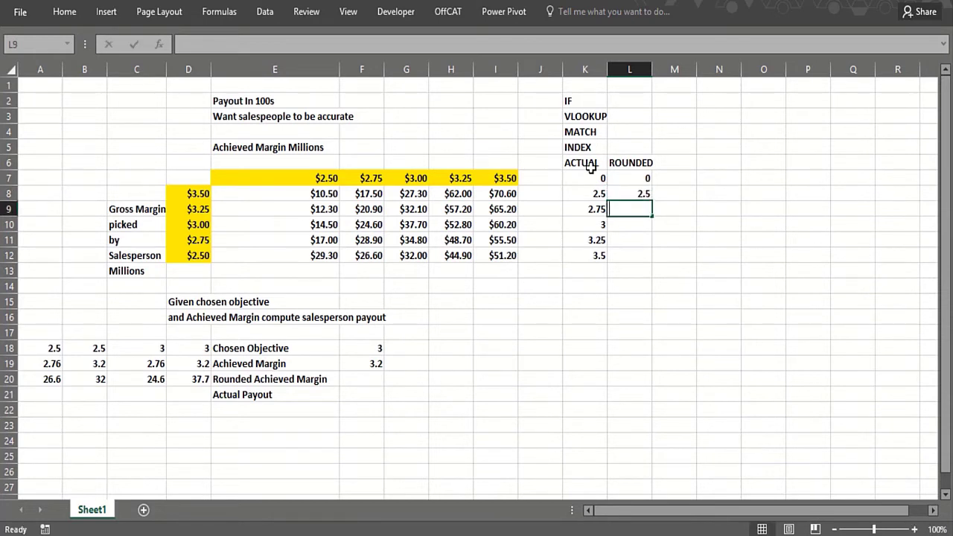
pyautogui.write('2.75')
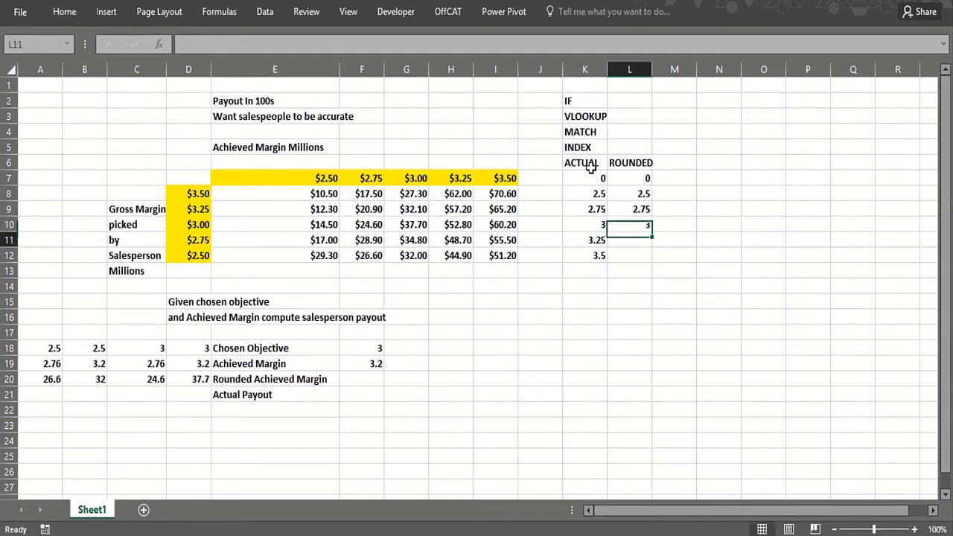
pyautogui.write('3.25')
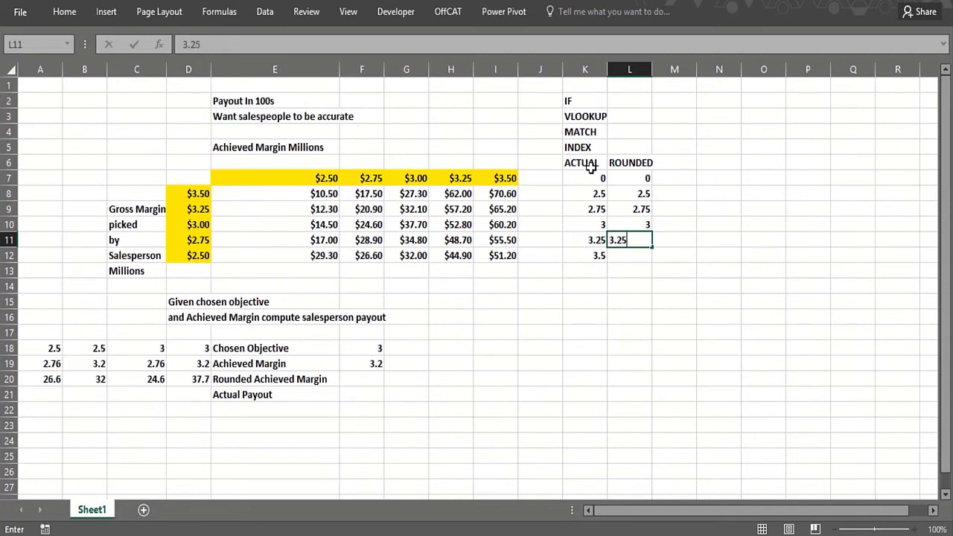
pyautogui.write('3.5')
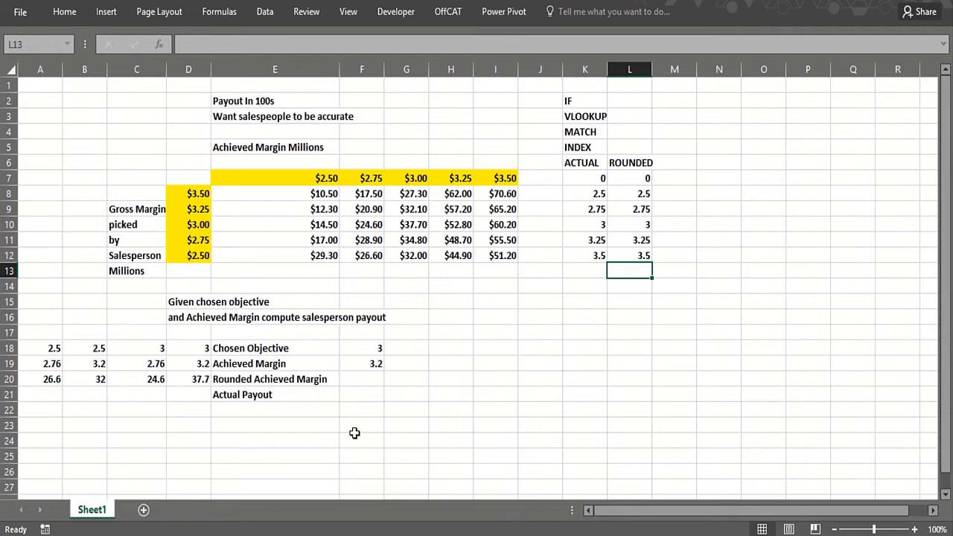
pyautogui.moveTo(373, 376)
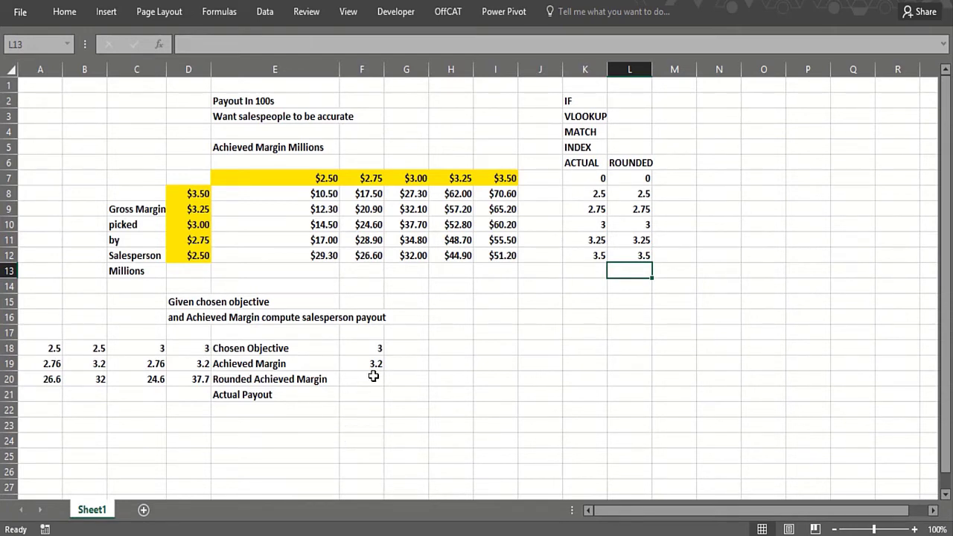
# Step: Select the Rounded Achieved Margin result cell F20 after checking the table's first value
pyautogui.click(362, 379)
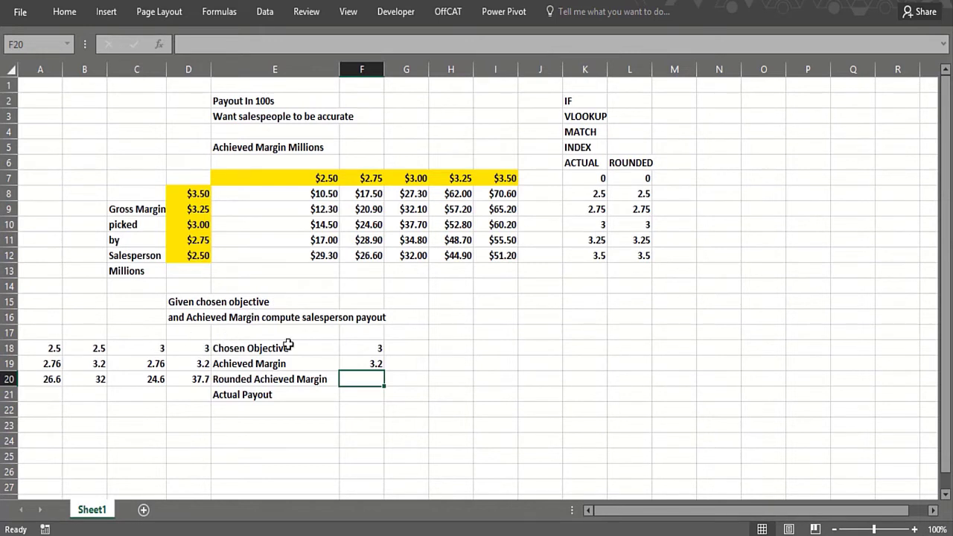
pyautogui.moveTo(354, 346)
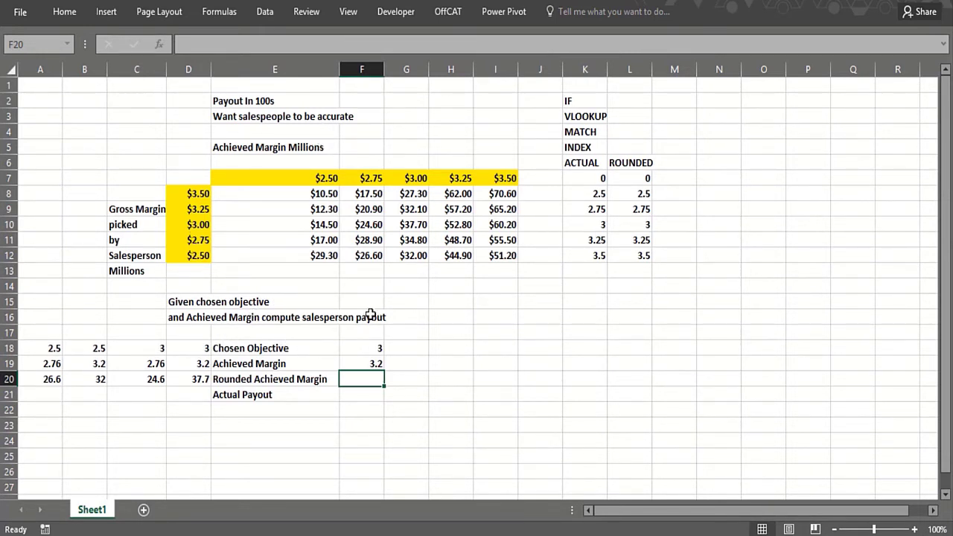
pyautogui.click(628, 178)
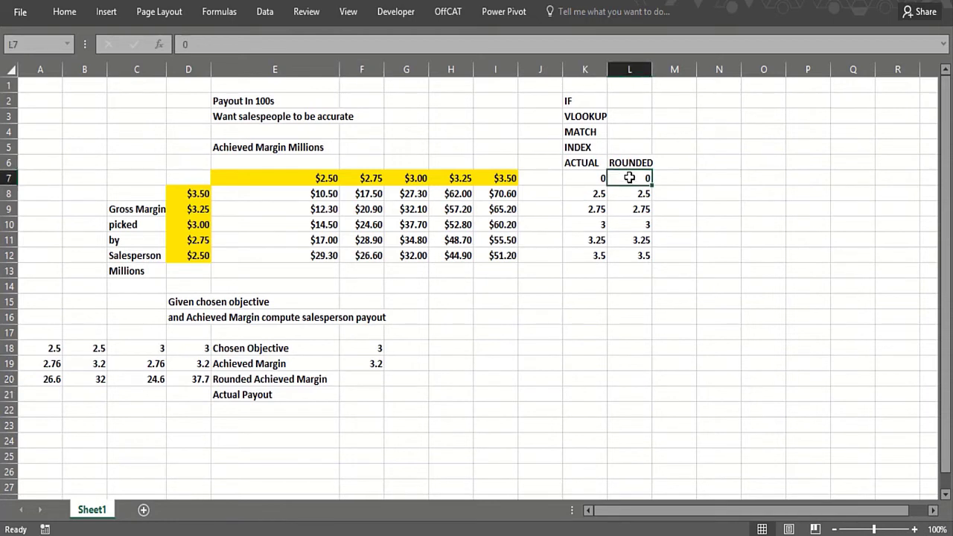
pyautogui.click(360, 380)
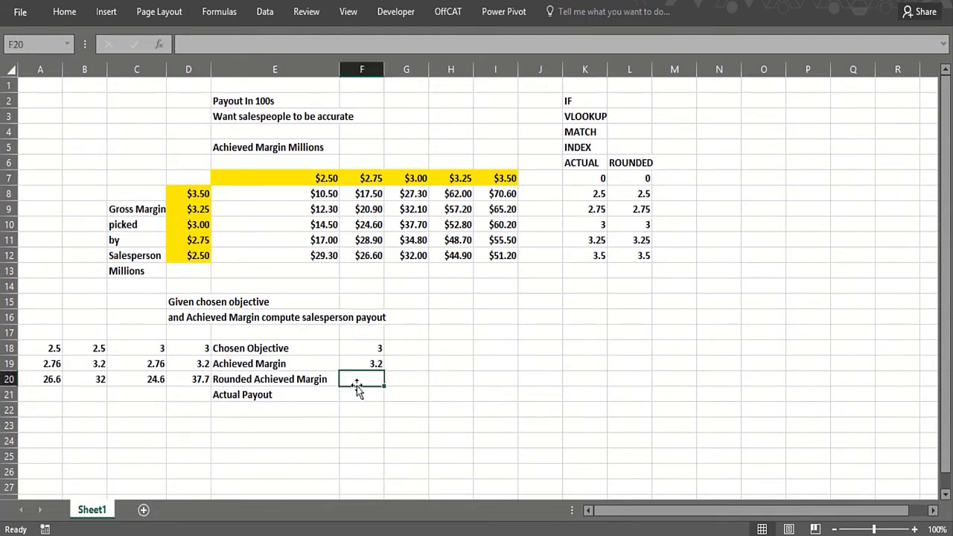
# Step: Compute Rounded Achieved Margin in F20 as =VLOOKUP(F19,K7:L12,2,TRUE)
pyautogui.write('=VLOOKUP(')
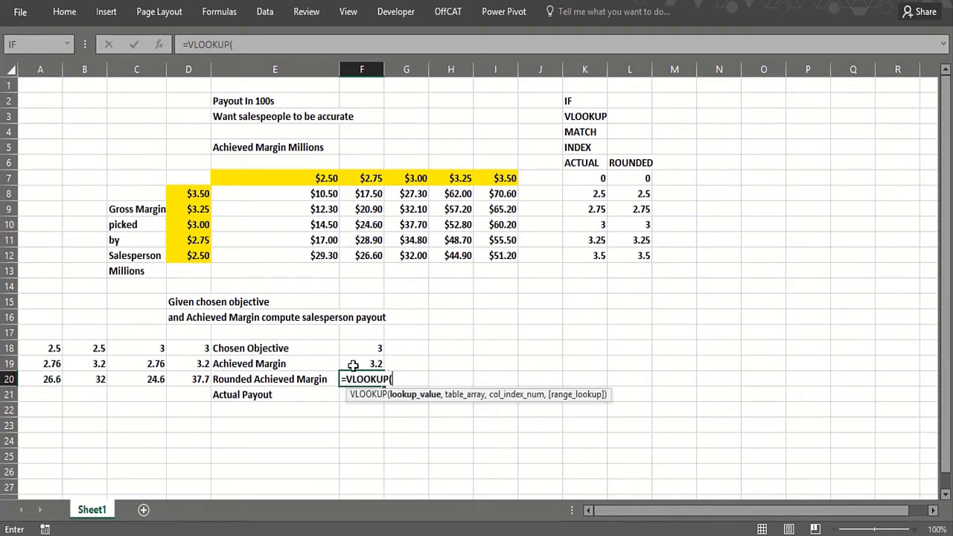
pyautogui.click(361, 364)
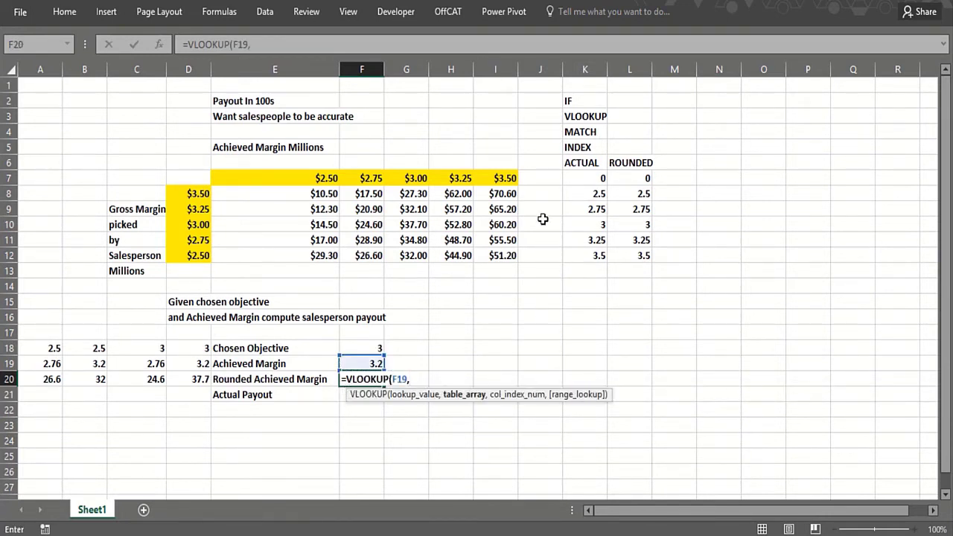
pyautogui.moveTo(584, 179); pyautogui.dragTo(630, 256)
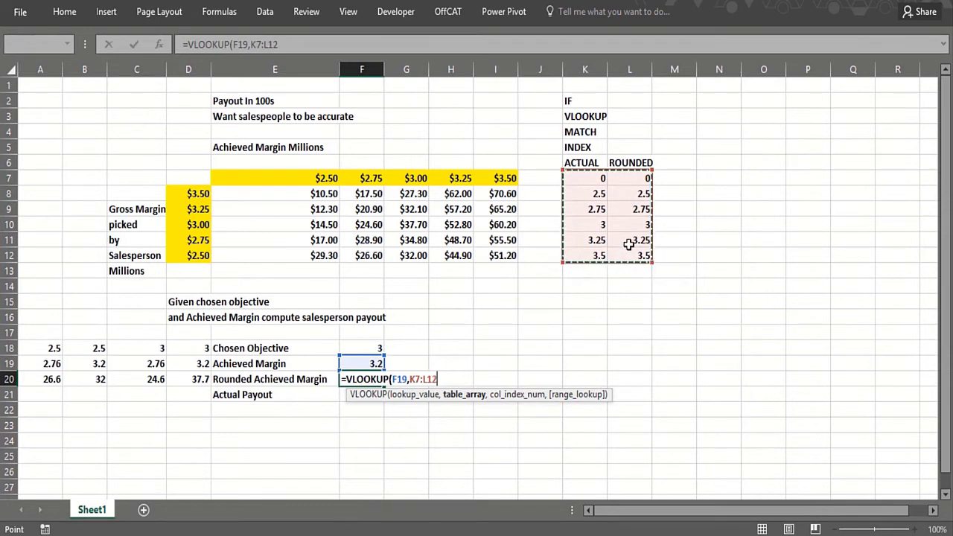
pyautogui.write(',2,TRUE')
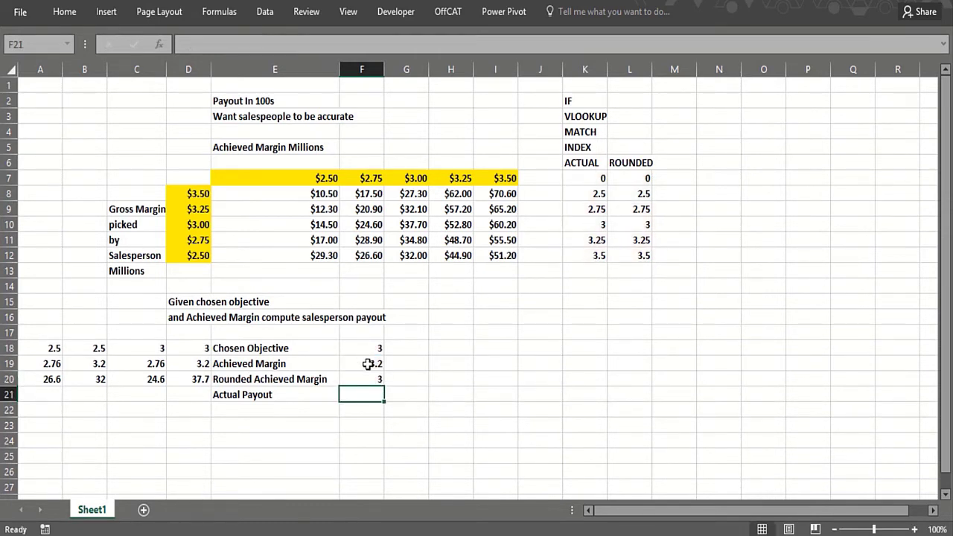
# Step: Test the lookup with Achieved Margin 2.999, which rounds down to 2.75
pyautogui.click(362, 363)
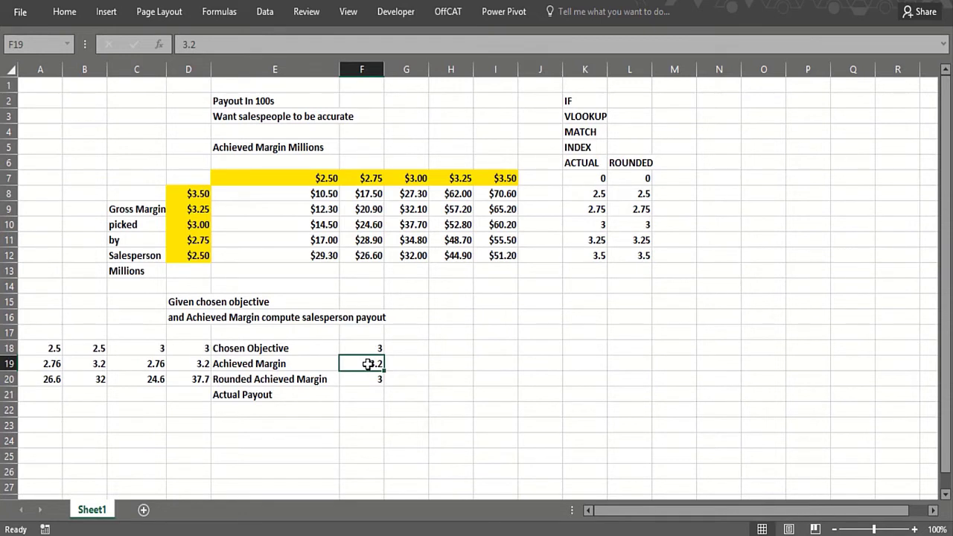
pyautogui.write('2.999')
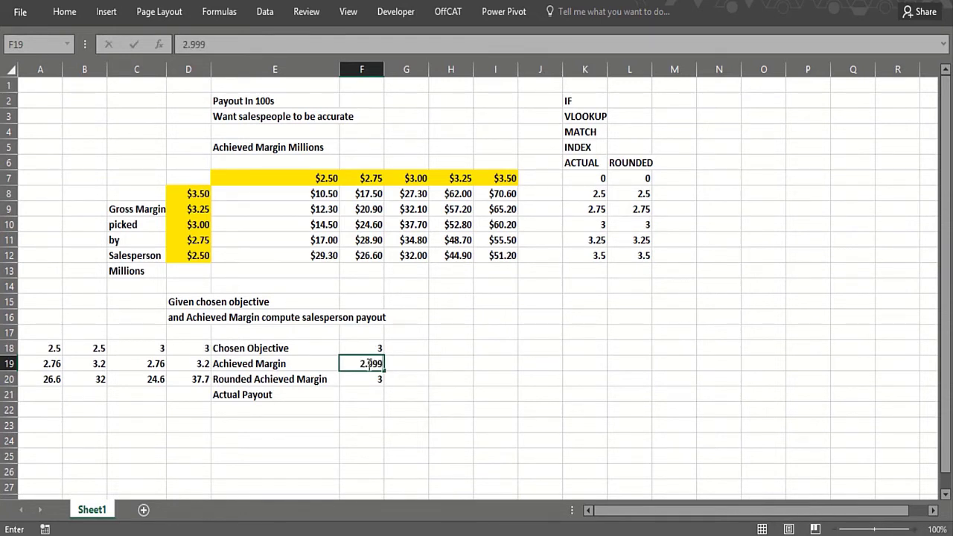
pyautogui.click(405, 379)
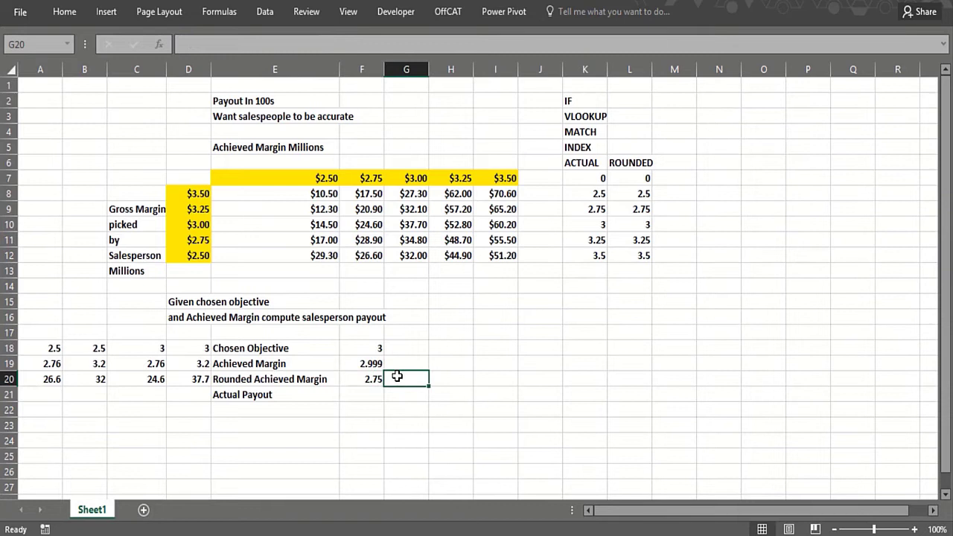
pyautogui.write('=')
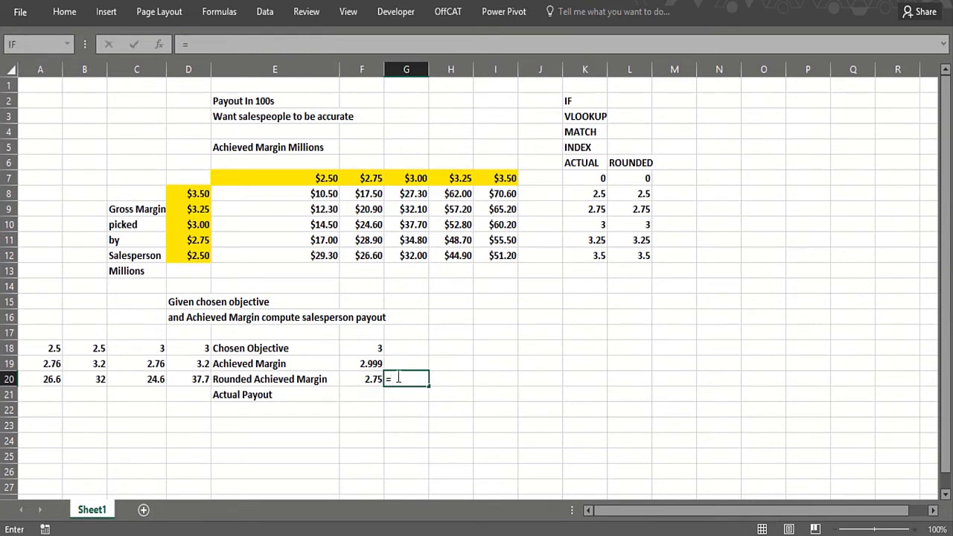
# Step: Show F20's formula via FORMULATEXT, then compute Actual Payout as IF(F20=0,0,INDEX(E8:I12,MATCH(F18,D8:D12,0),MATCH(F20,E7:I7,0))) giving 37.7
pyautogui.write('FORM')
pyautogui.click(362, 363)
pyautogui.write('3.2')
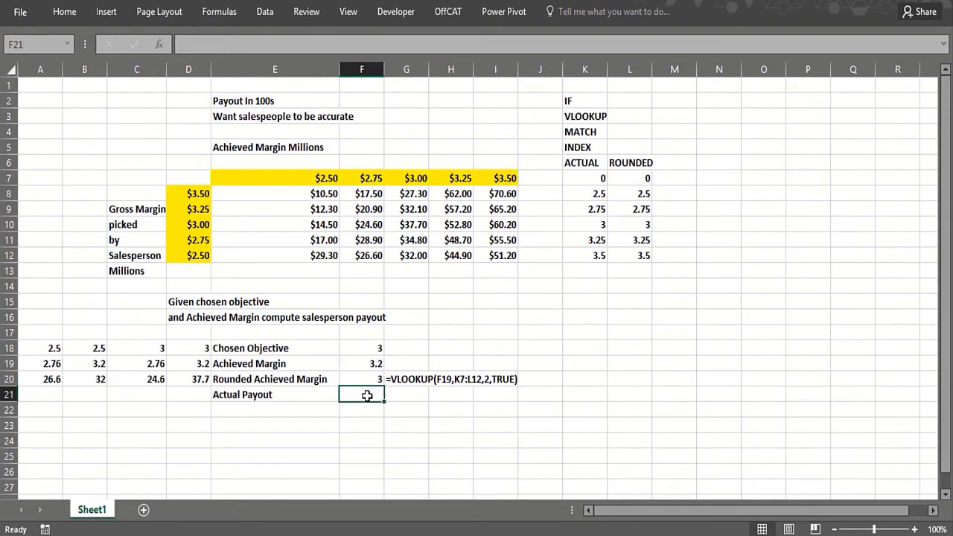
pyautogui.write('IF(F20=')
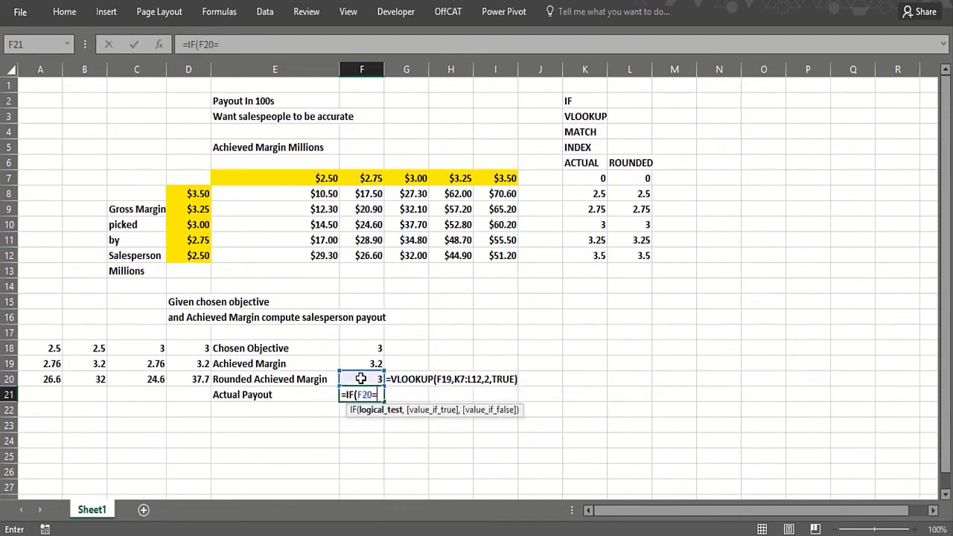
pyautogui.write('0,0,')
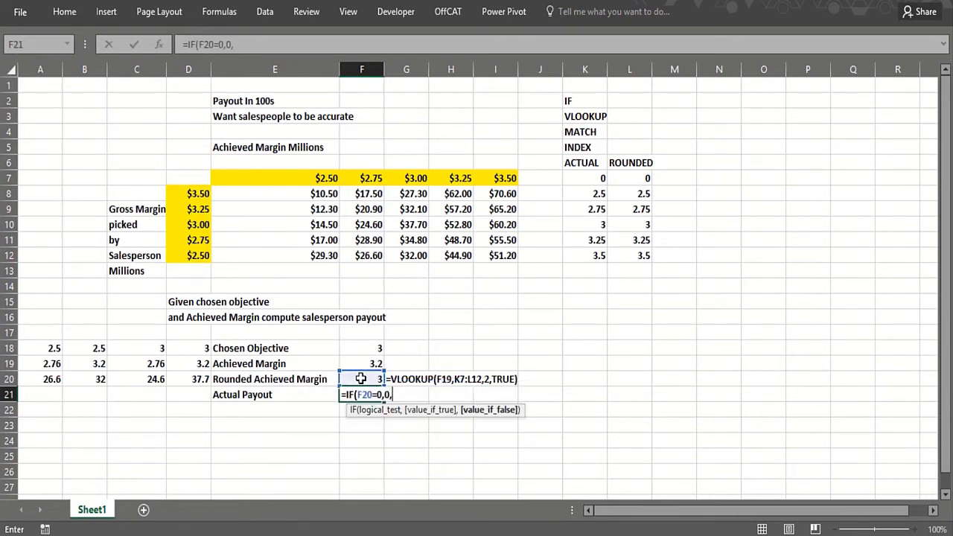
pyautogui.write('INDEX(')
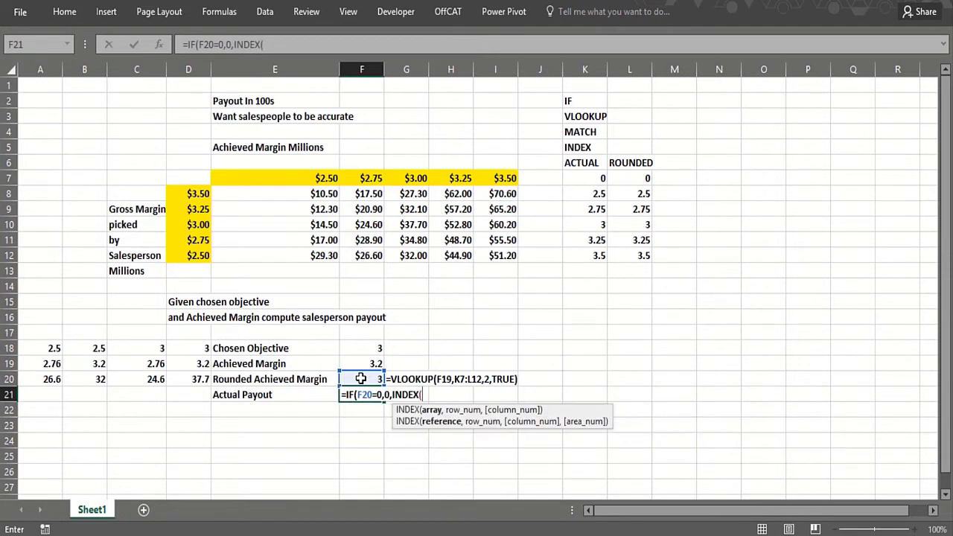
pyautogui.click(274, 194)
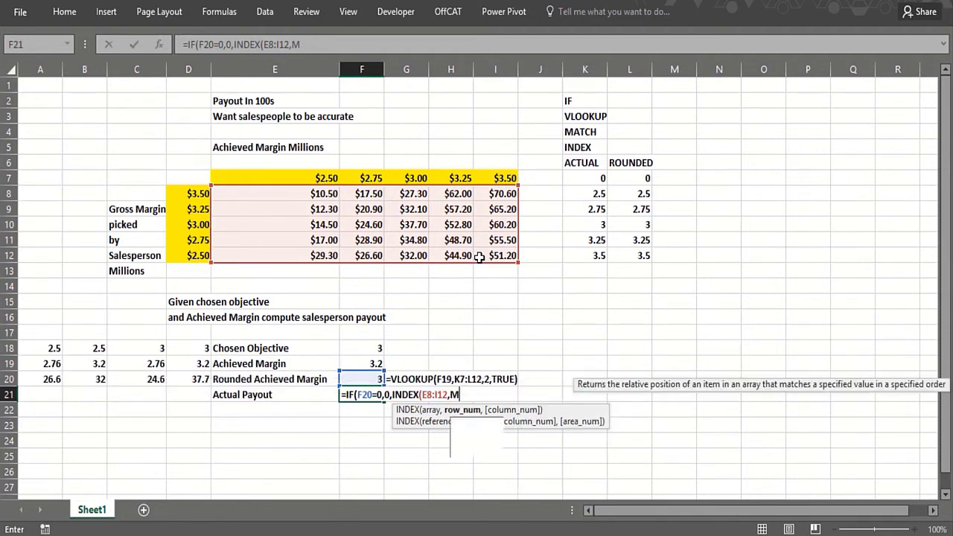
pyautogui.write('MATCH(')
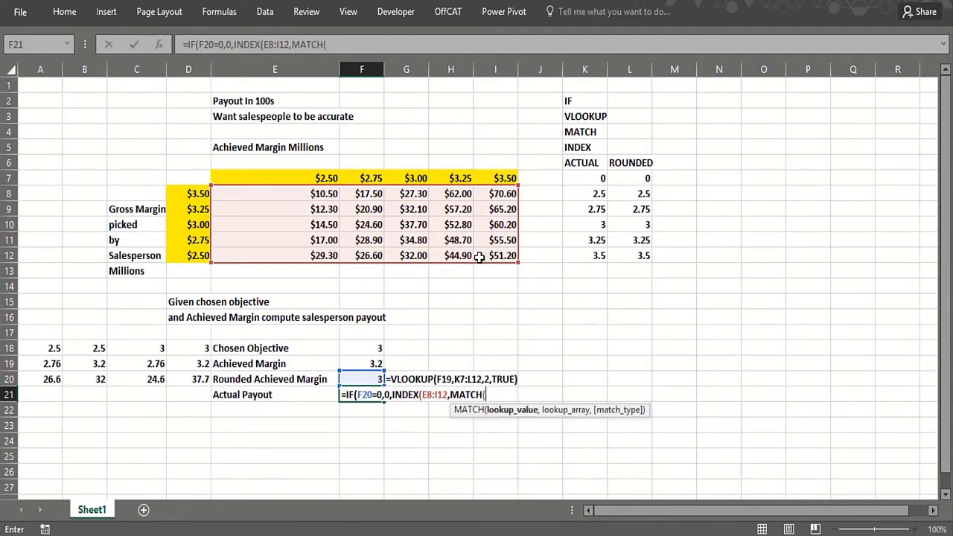
pyautogui.click(362, 348)
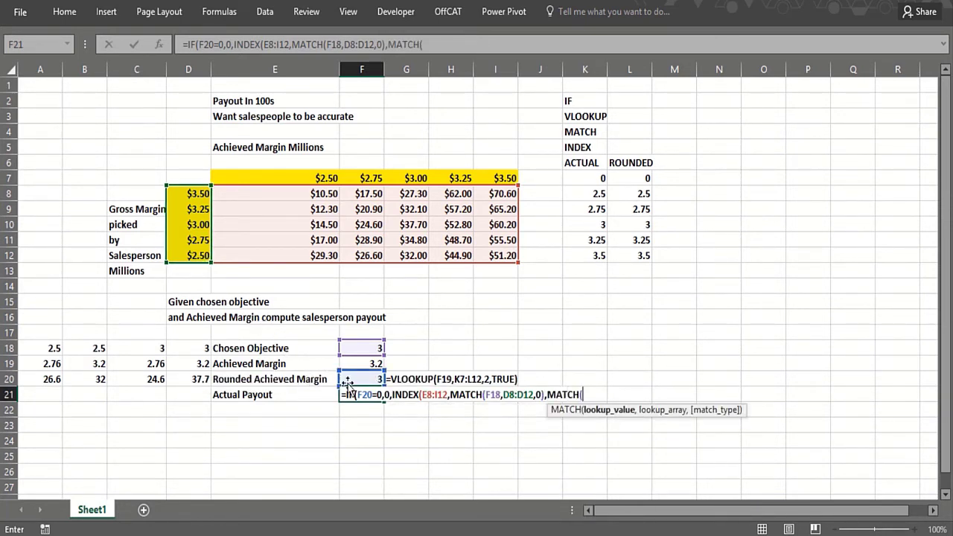
pyautogui.click(362, 379)
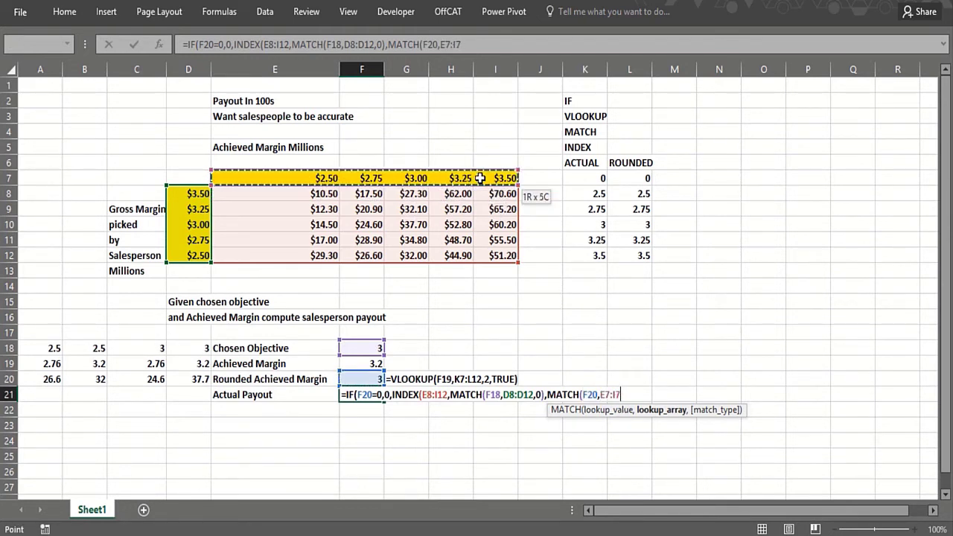
pyautogui.write(',0')
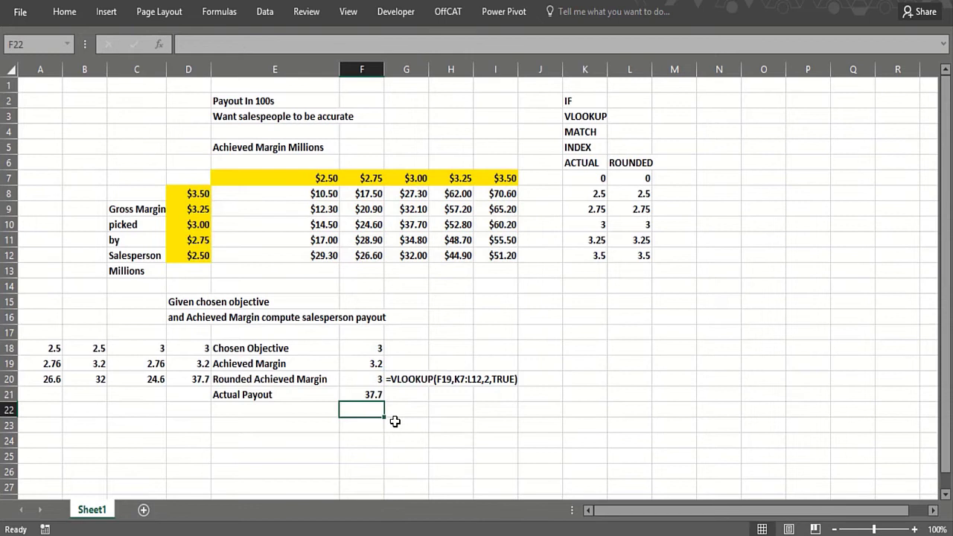
pyautogui.write('=FO')
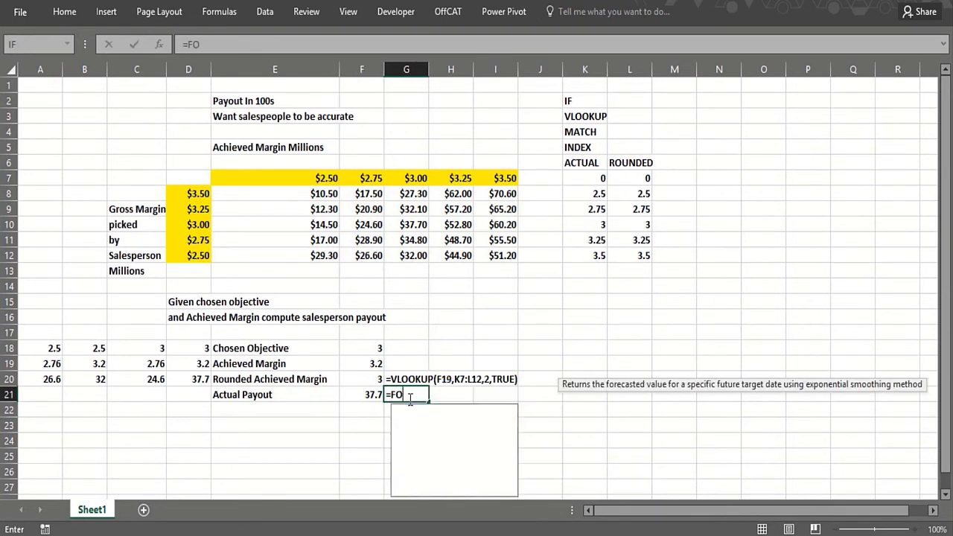
# Step: Multiply Actual Payout in F21 by 100 and format it as Currency, showing $3,770.00
pyautogui.write('RM')
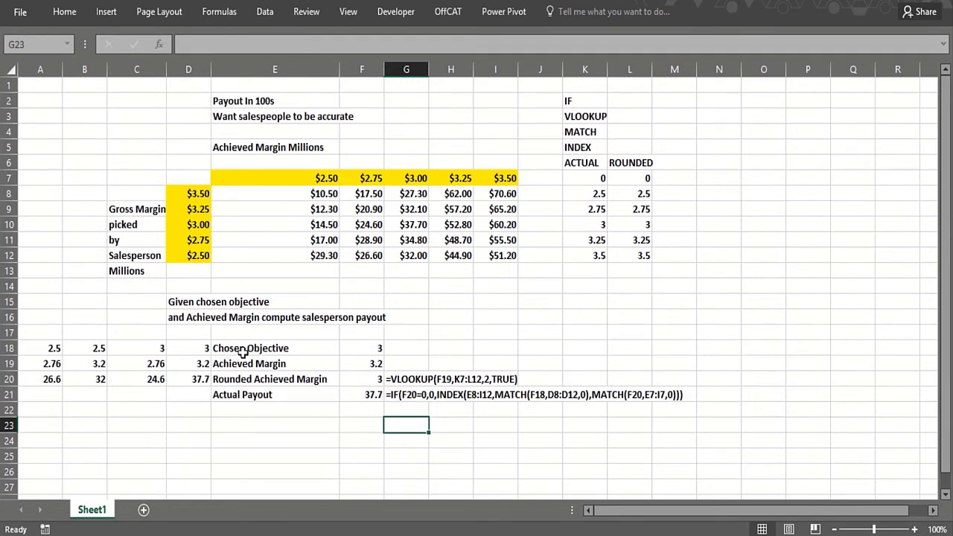
pyautogui.moveTo(357, 363)
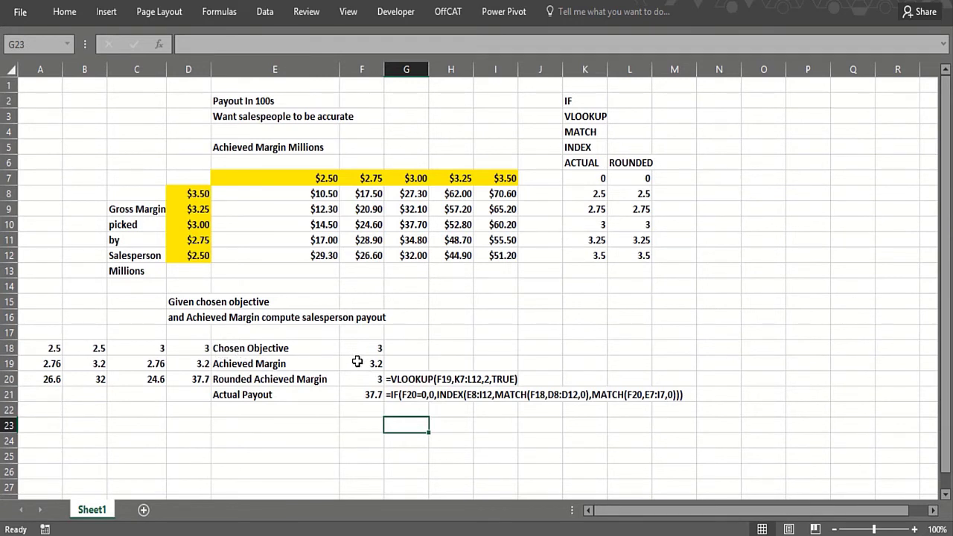
pyautogui.click(360, 393)
pyautogui.write('100*')
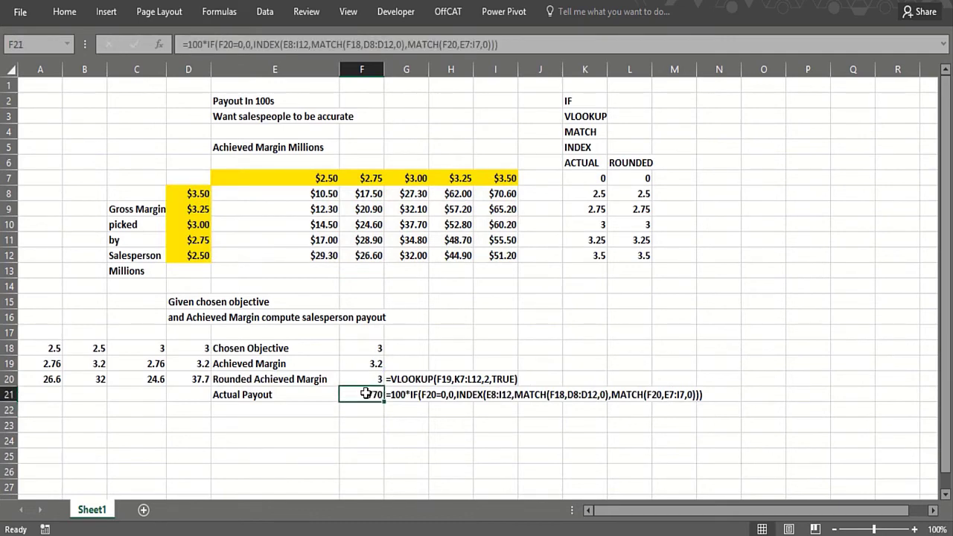
pyautogui.press('ctrl+1')
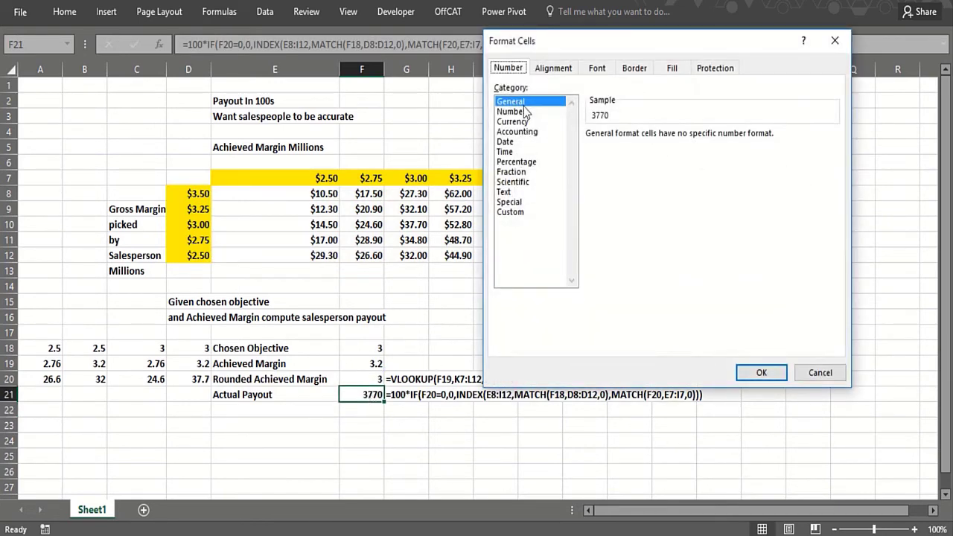
pyautogui.click(512, 122)
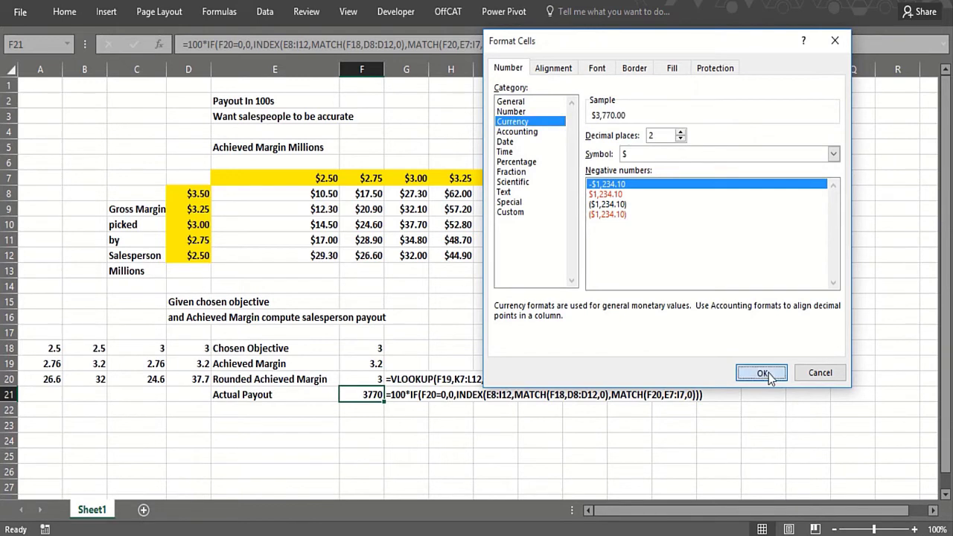
pyautogui.click(760, 372)
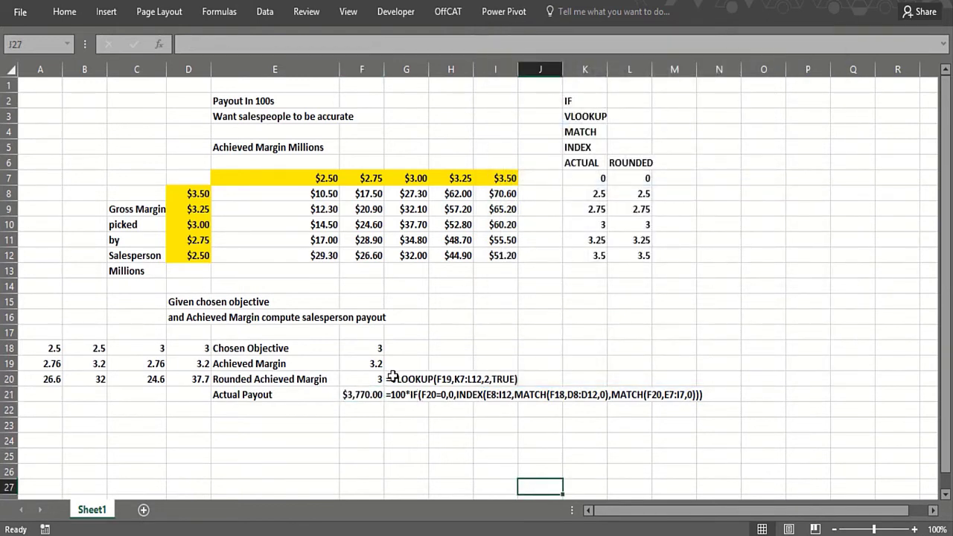
# Step: Change the chosen objective to 3.25 and check the rounded margin and payout update
pyautogui.click(362, 363)
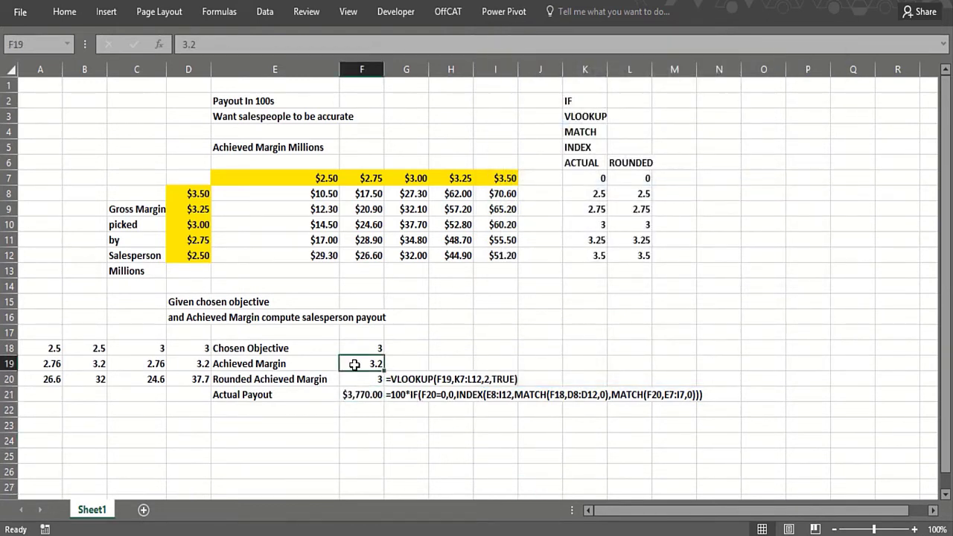
pyautogui.click(362, 379)
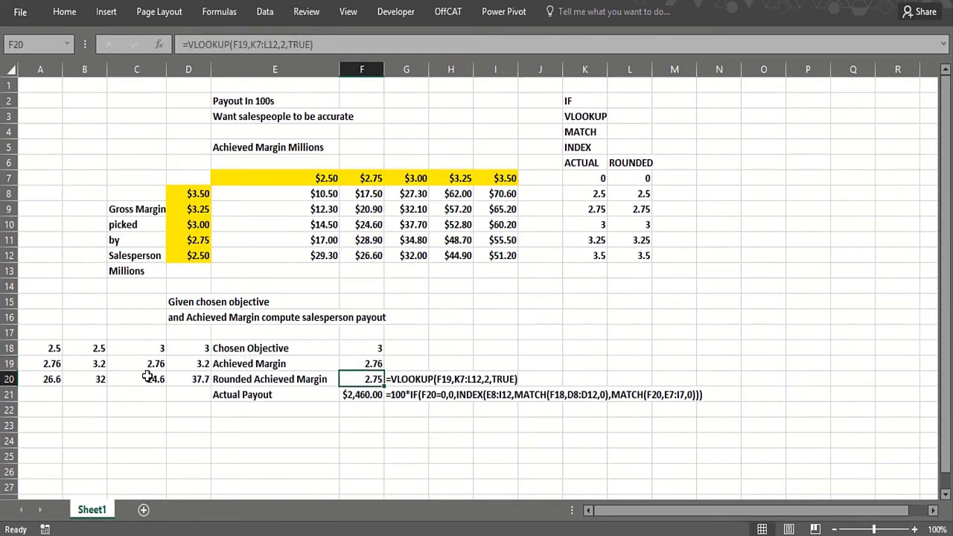
pyautogui.click(360, 348)
pyautogui.write('2.5')
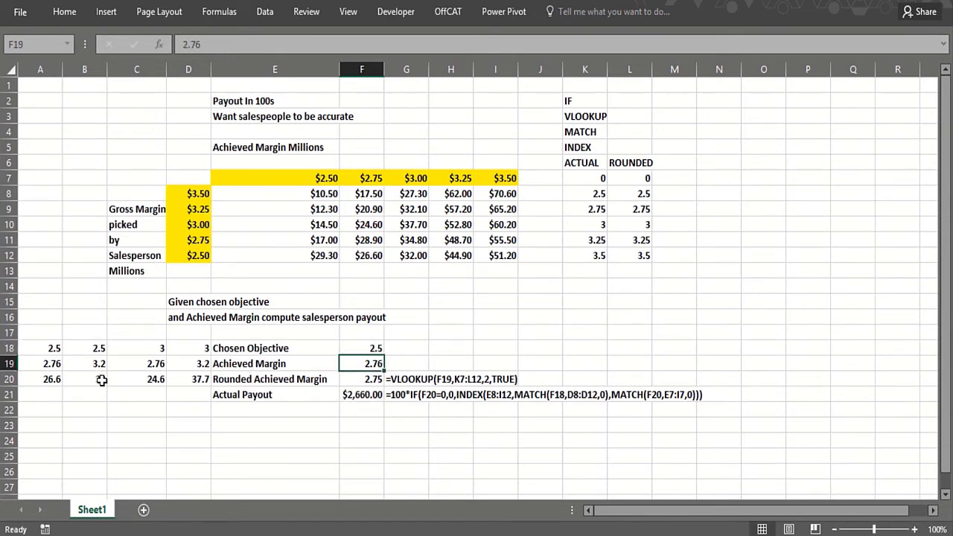
pyautogui.write('3')
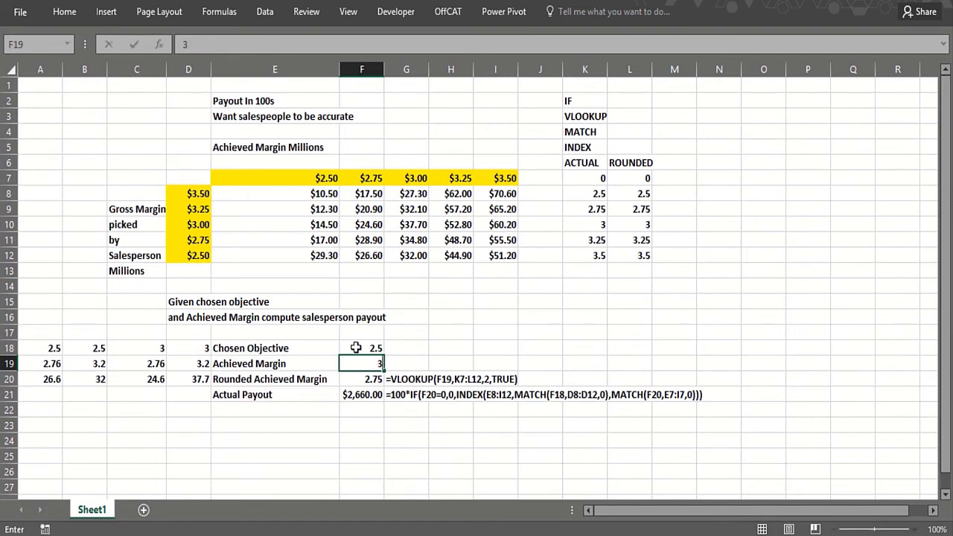
pyautogui.press('enter')
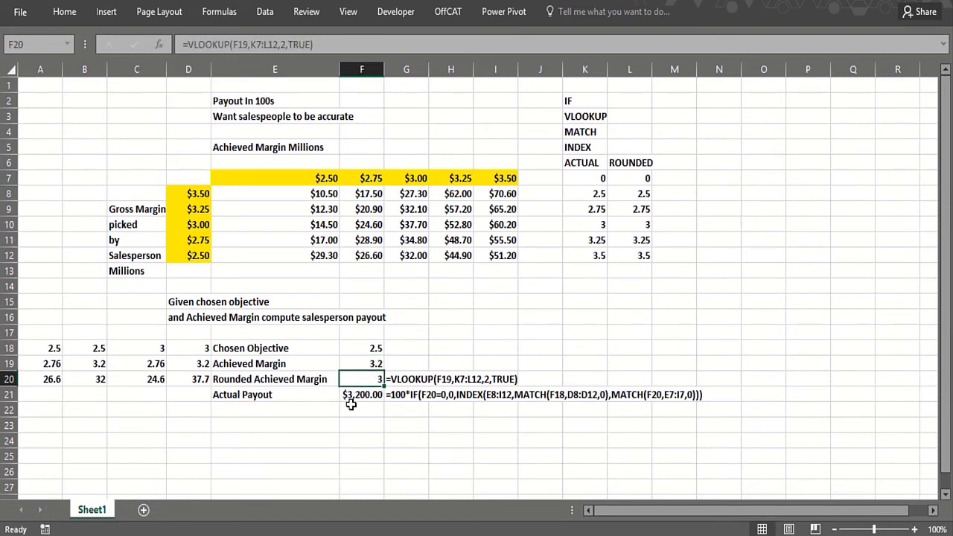
pyautogui.click(362, 411)
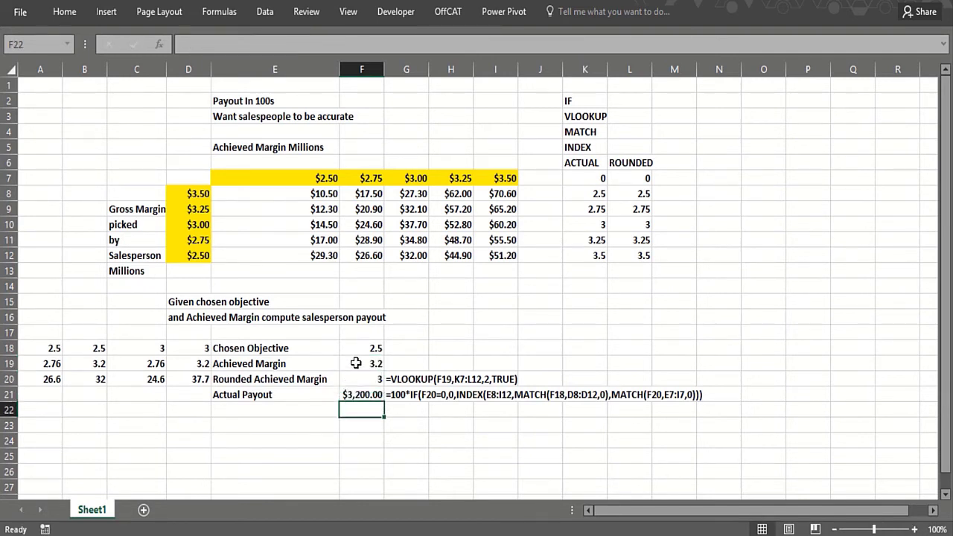
pyautogui.click(362, 363)
pyautogui.write('2.4')
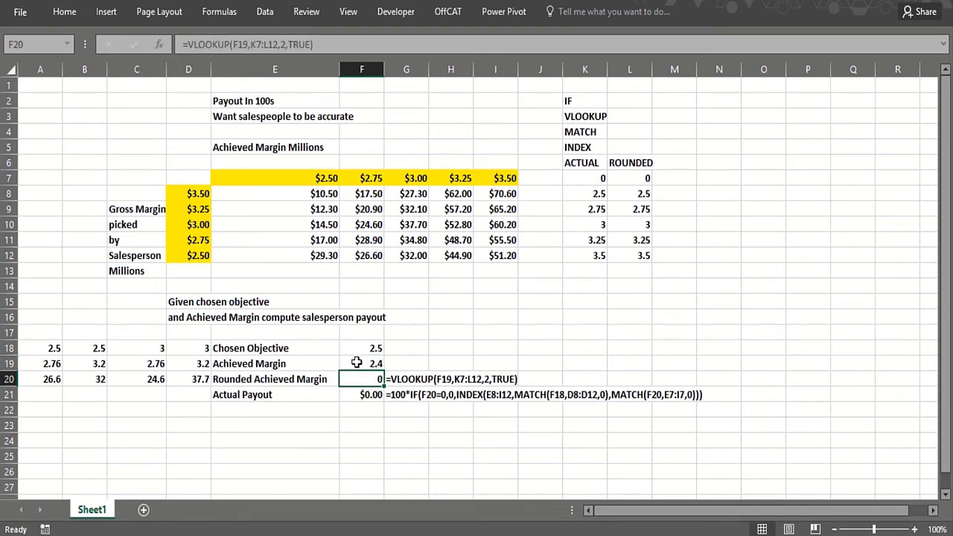
pyautogui.click(360, 440)
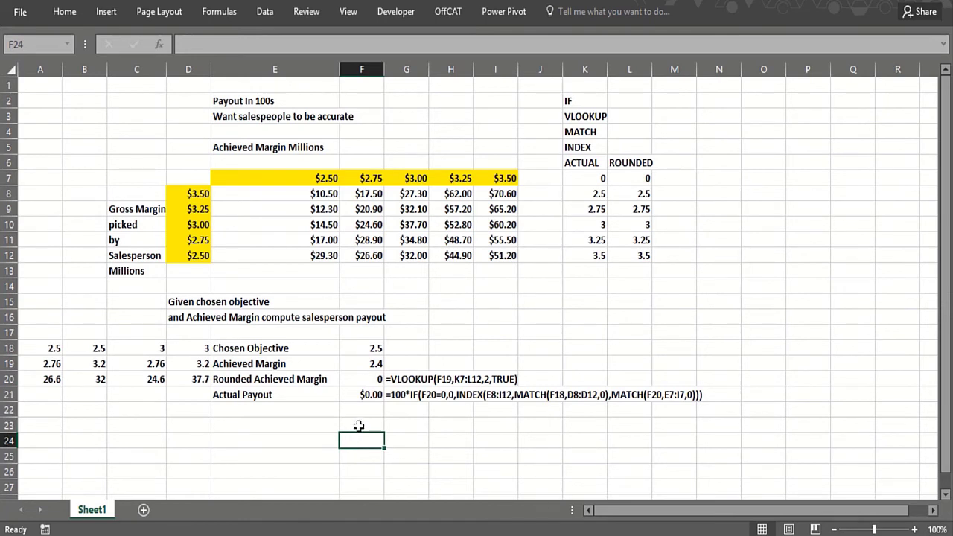
# Step: Set achieved margin 3.26 and verify Actual Payout $5,720.00 against the $57.20 in H9
pyautogui.click(362, 348)
pyautogui.write('3.25')
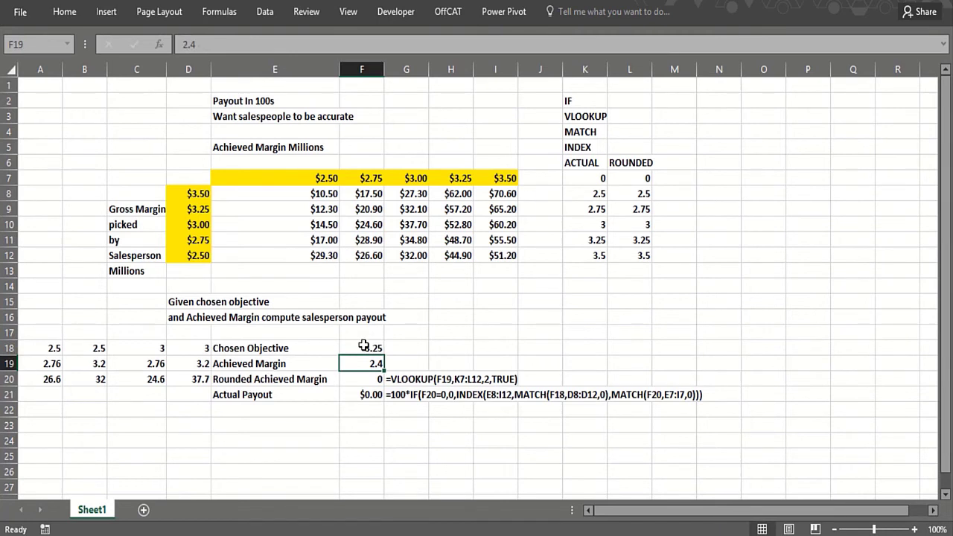
pyautogui.write('3.26')
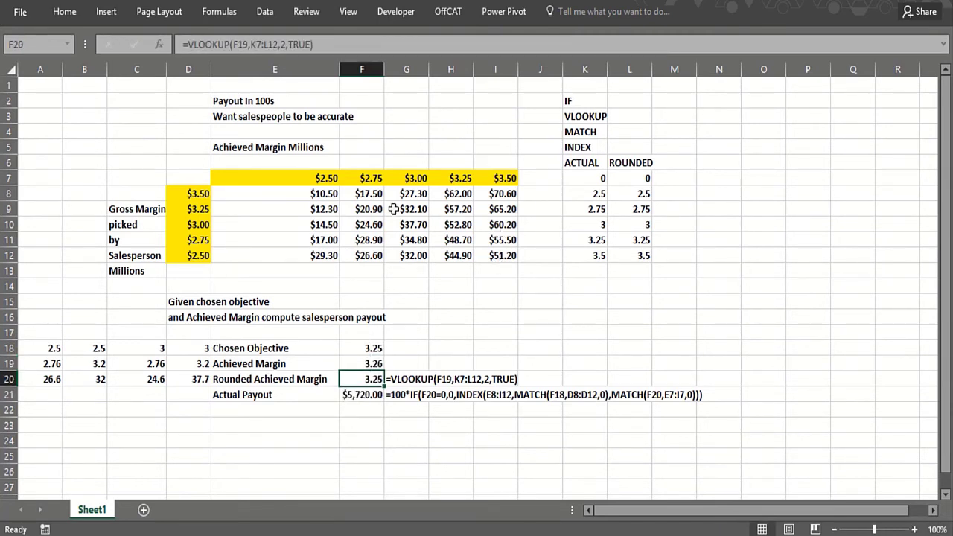
pyautogui.click(450, 209)
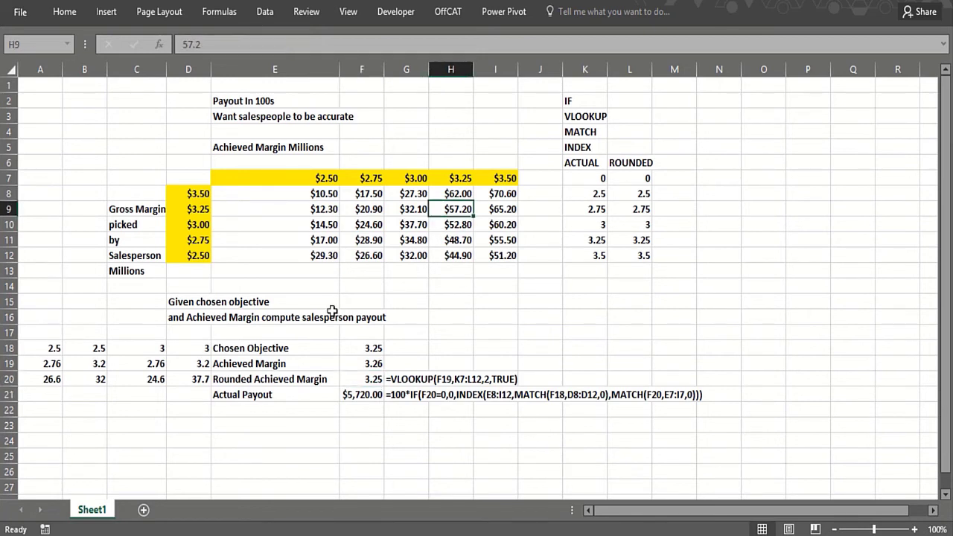
pyautogui.click(274, 426)
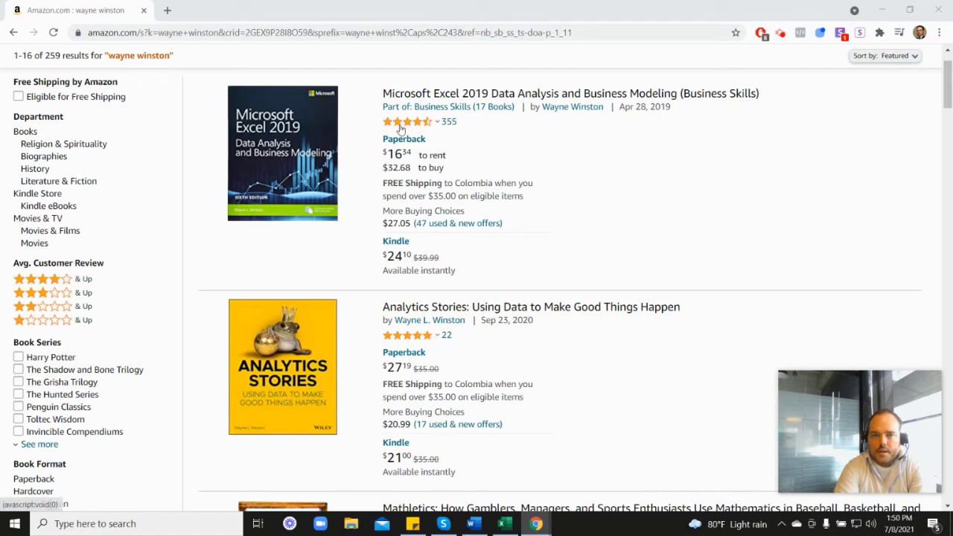
pyautogui.moveTo(408, 122)
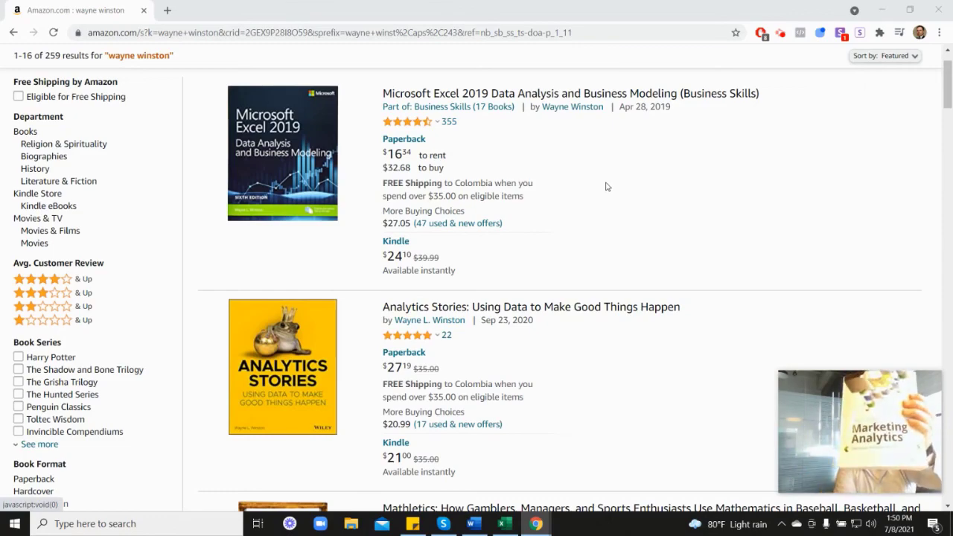
# Step: Scroll down the Amazon results to Marketing Analytics, Analytics Stories and Mathletics
pyautogui.scroll(-3)
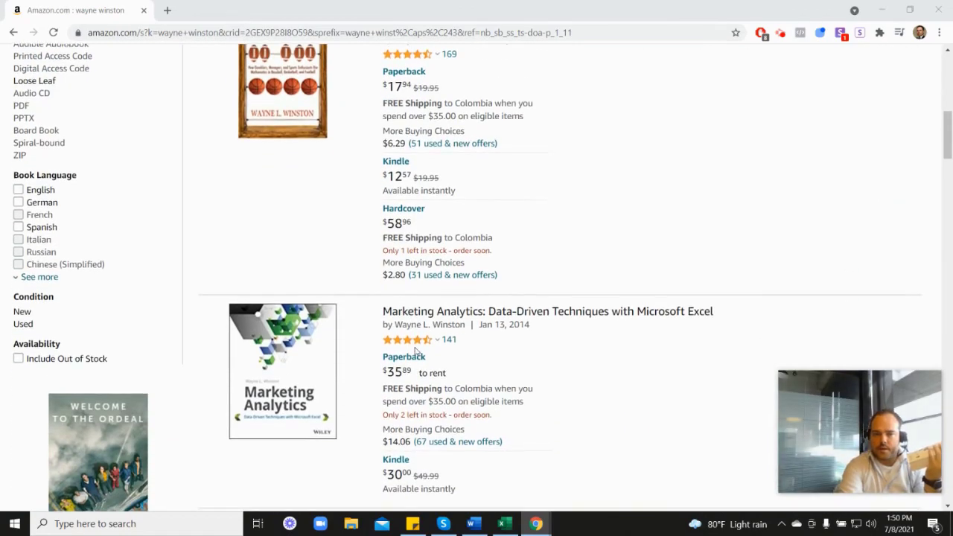
pyautogui.scroll(-3)
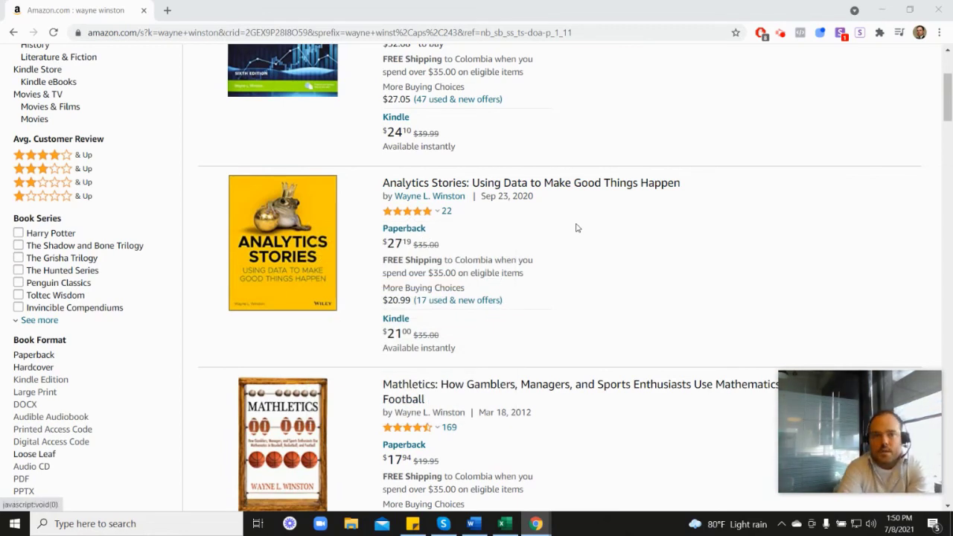
pyautogui.moveTo(702, 172)
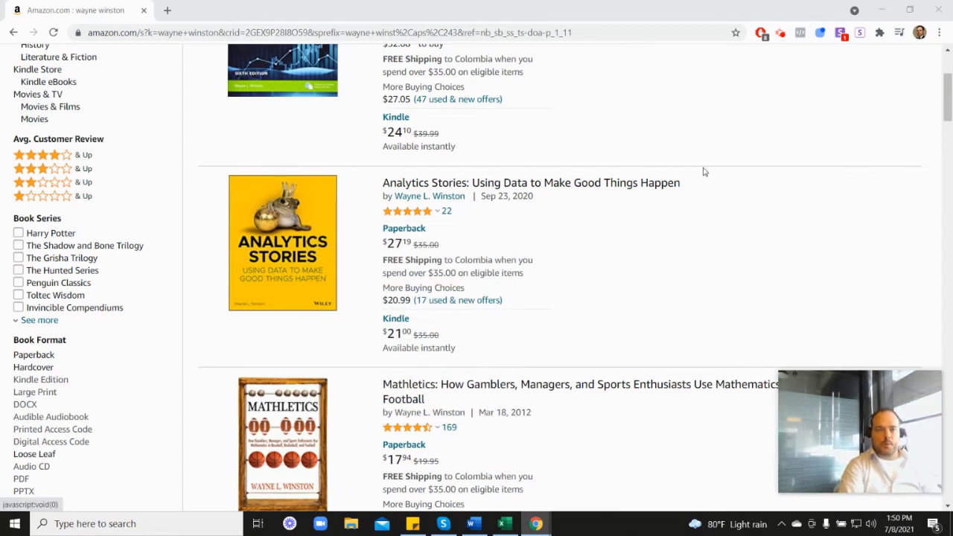